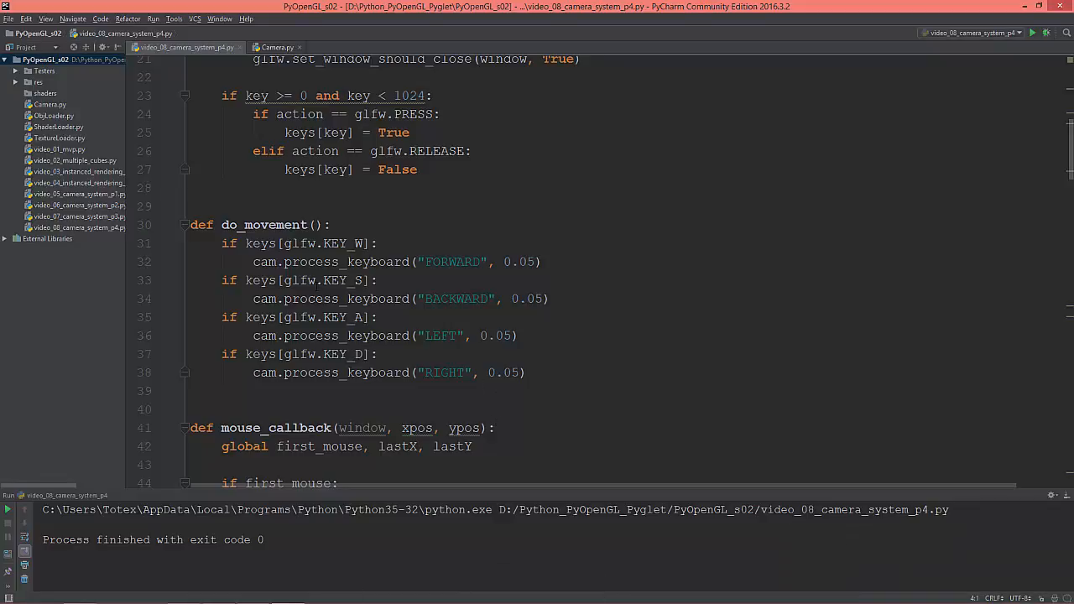
In main(), change the window width from 1280 to 1920 and start replacing the height
scroll("up", 3)
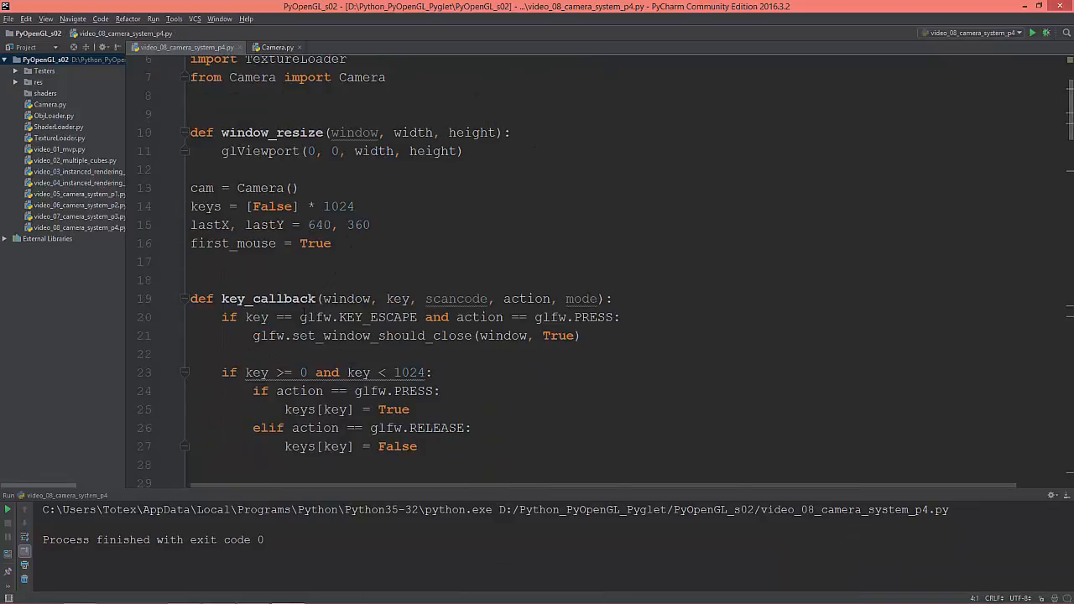
scroll("down", 3)
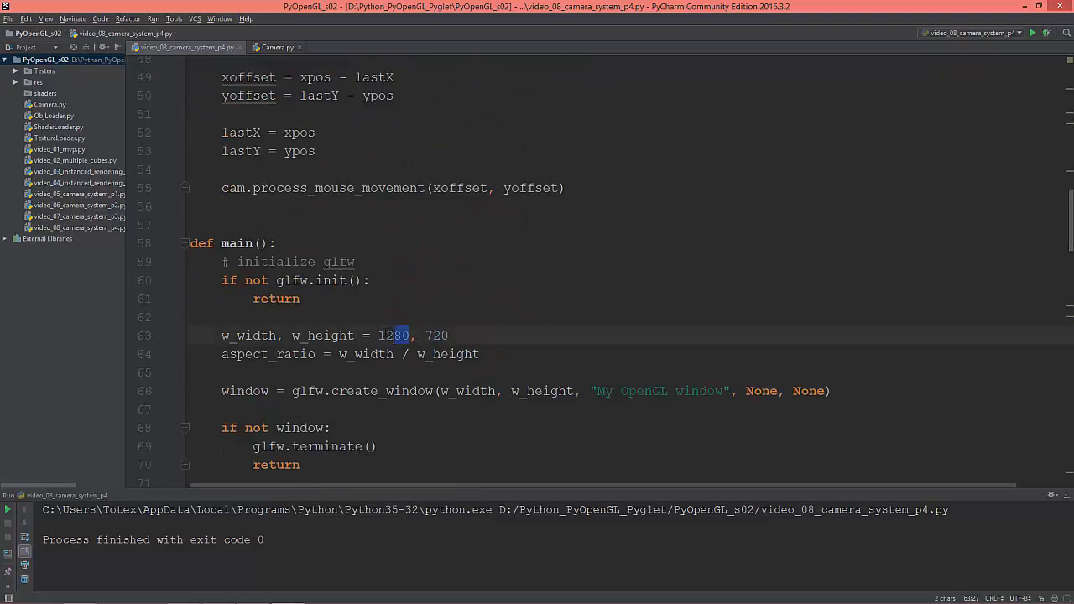
double_click(394, 336)
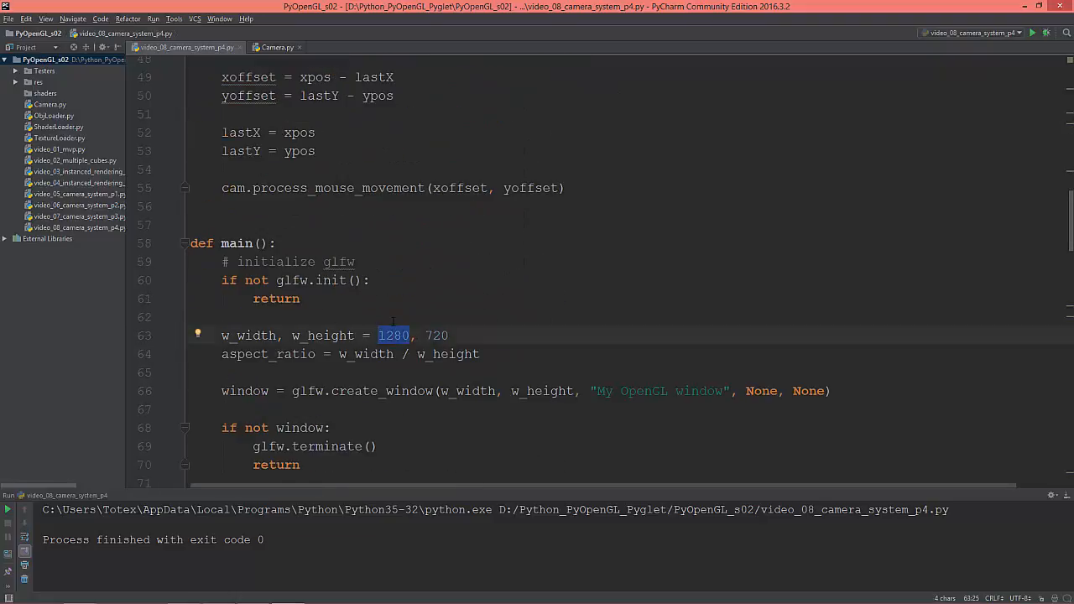
type("19")
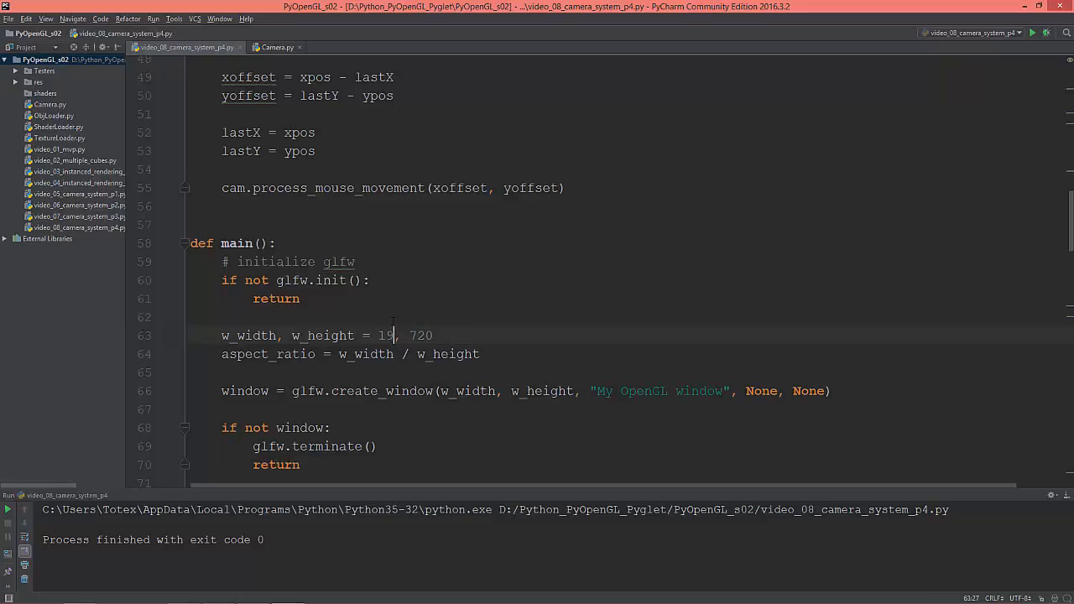
type("20")
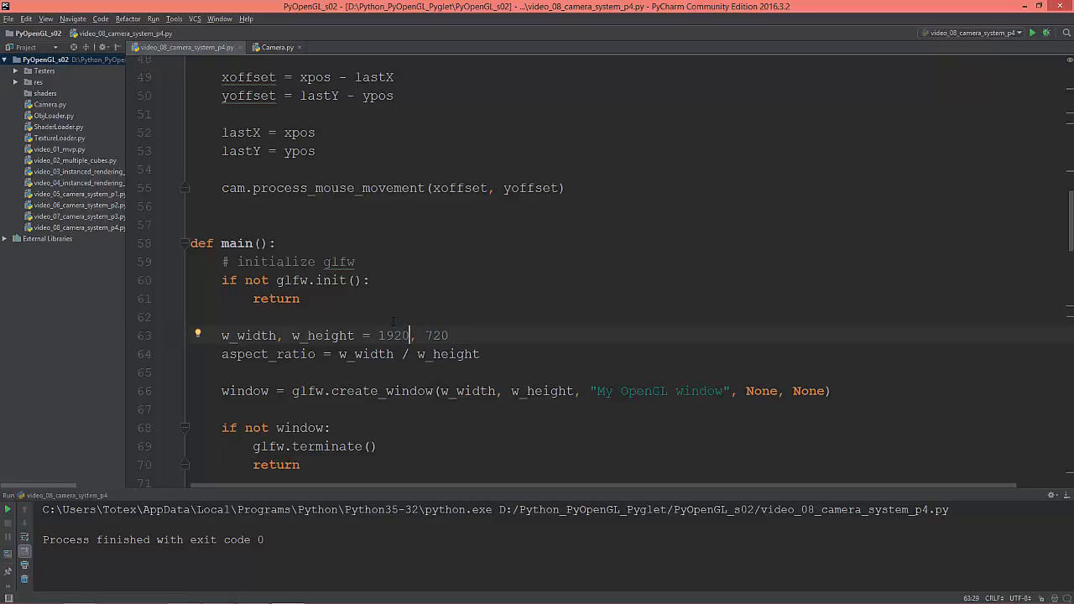
key("Backspace")
type("1080")
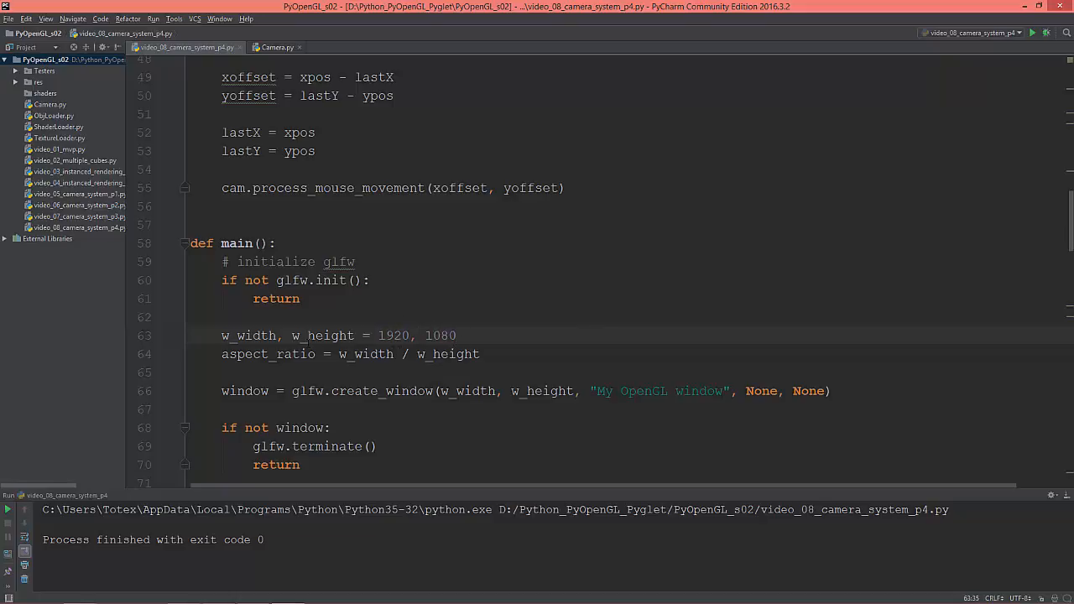
Finish the 1080 height and set the starting lastX, lastY to 960, 540
scroll("up", 3)
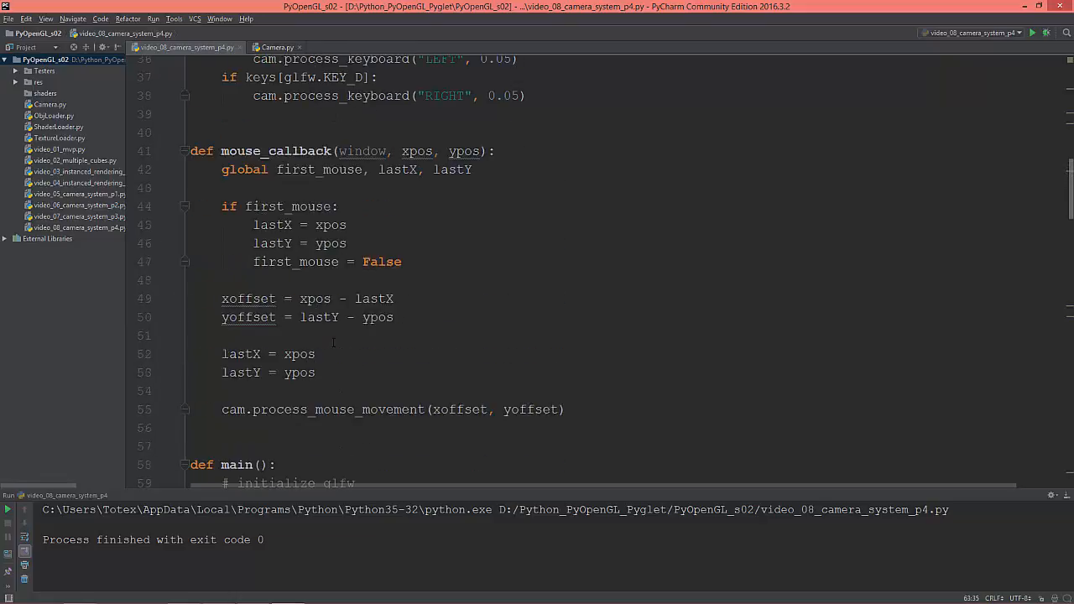
scroll("up", 3)
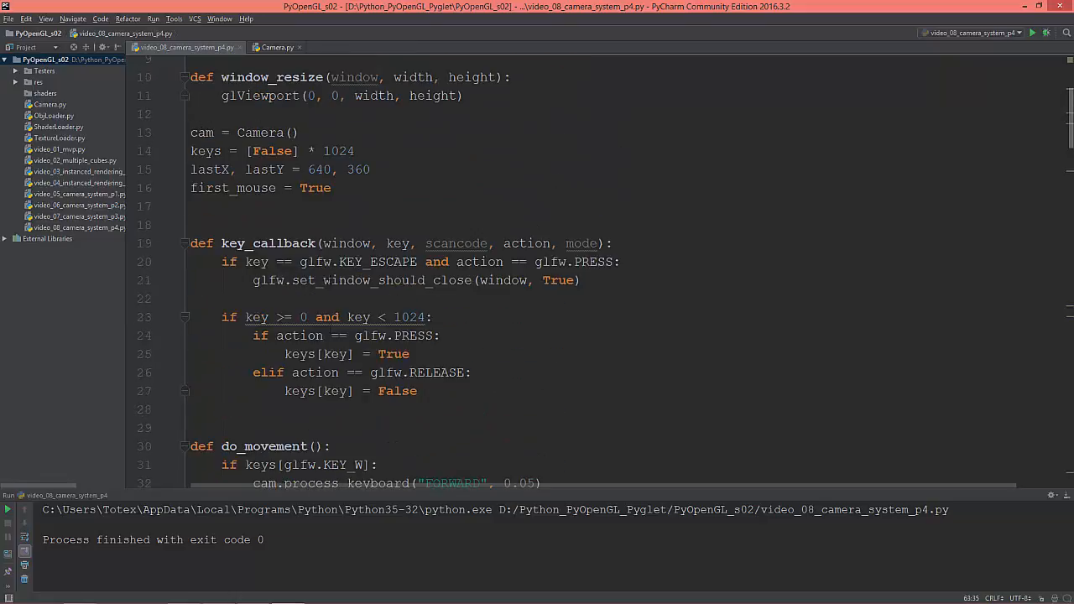
double_click(318, 170)
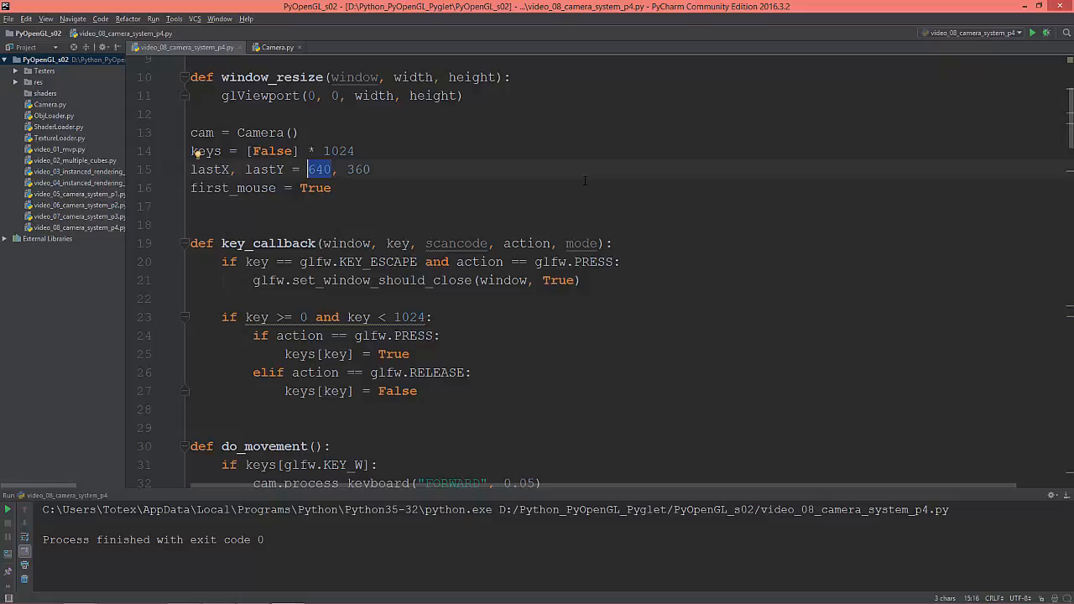
type("960")
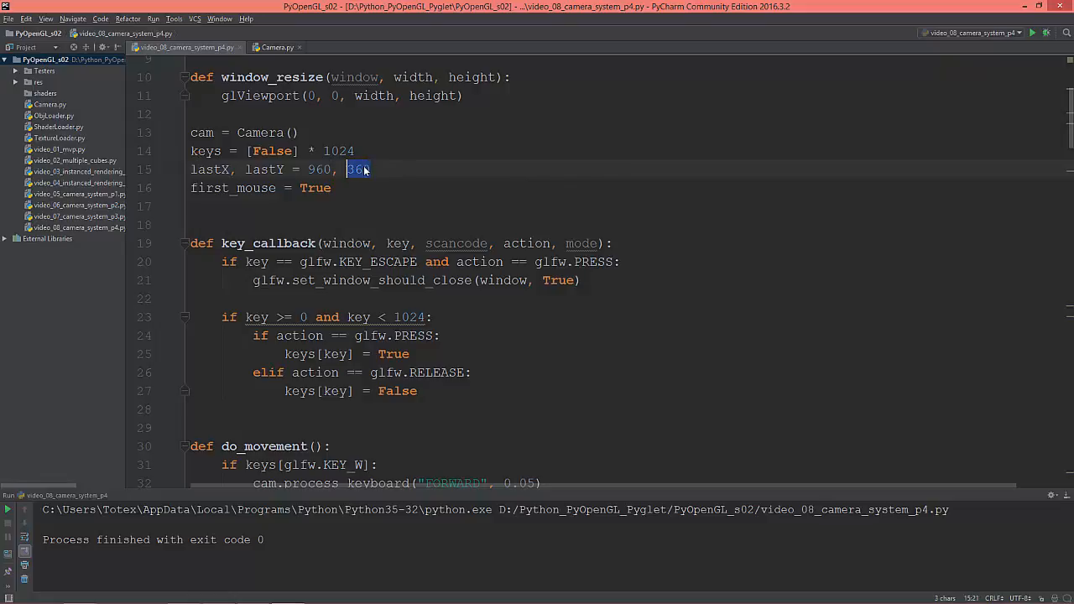
type("5")
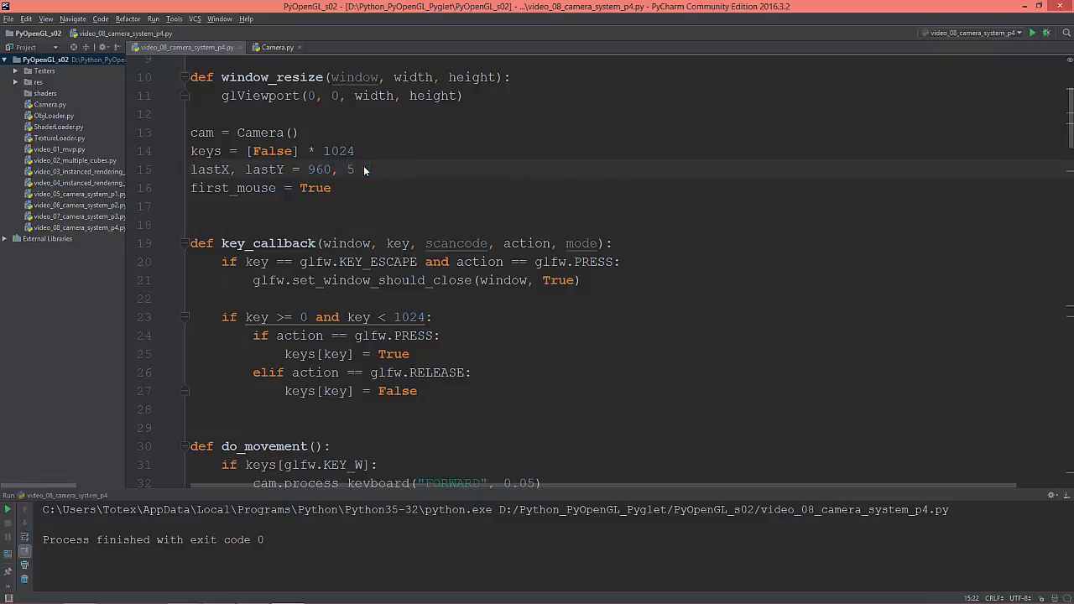
type("40")
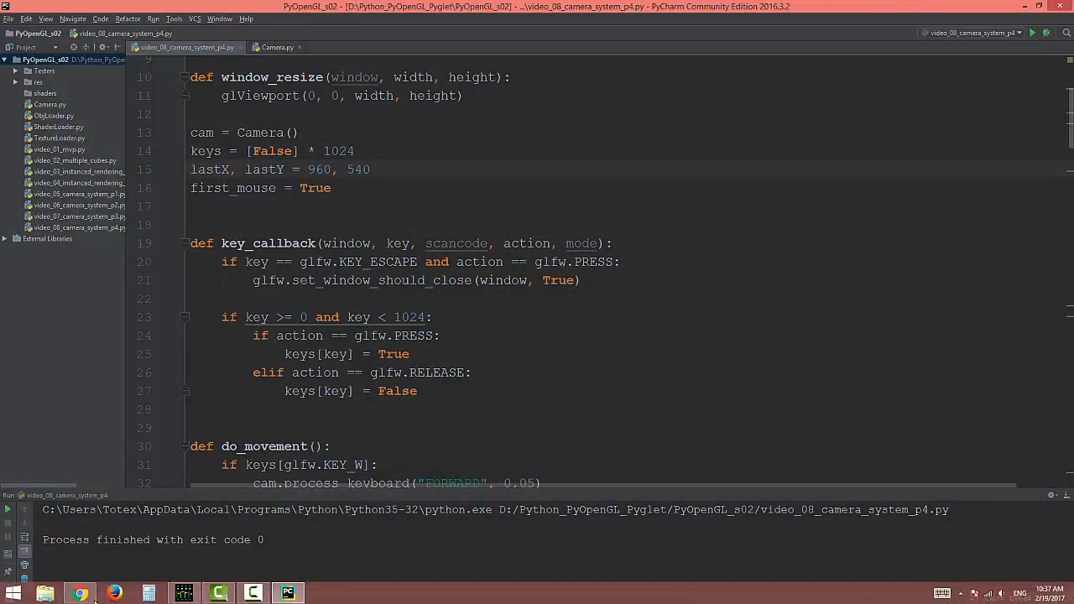
Switch to Chrome and read the two-axes rotation question down to the non-commutative rotation answer
left_click(80, 594)
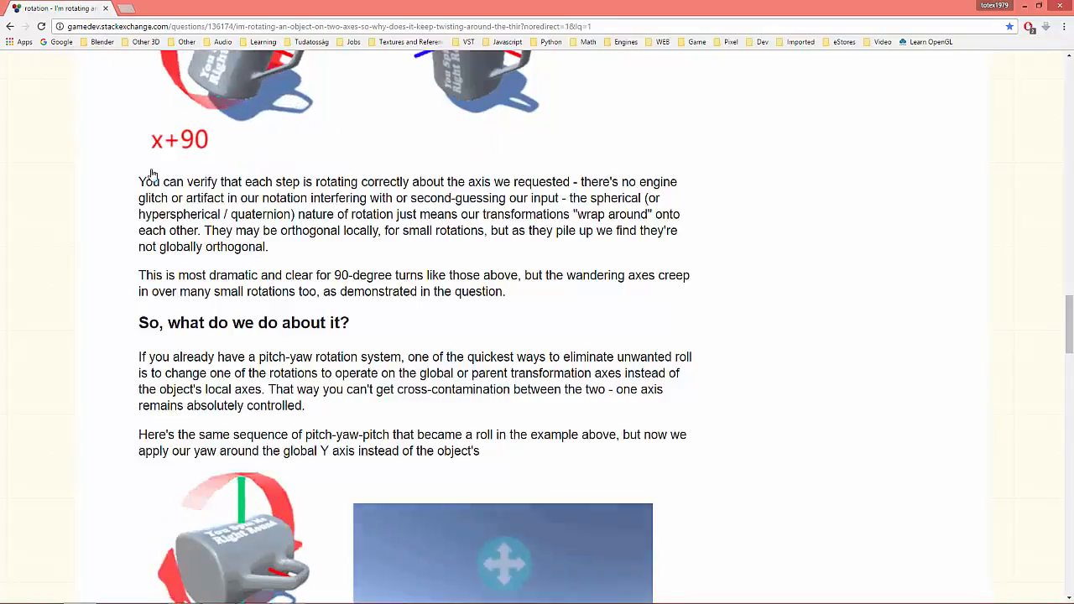
scroll("up", 3)
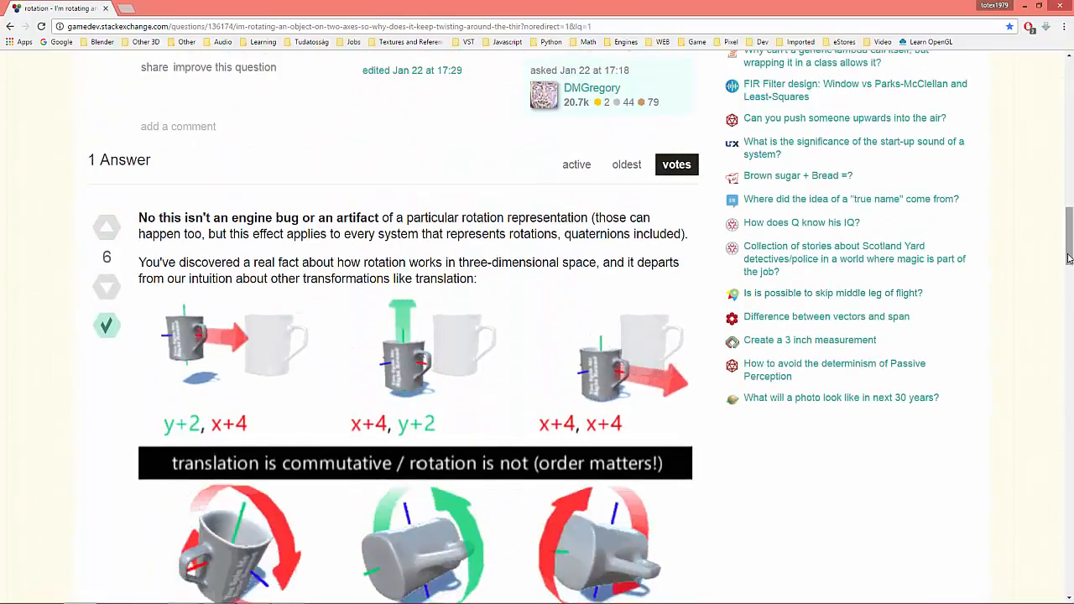
scroll("up", 3)
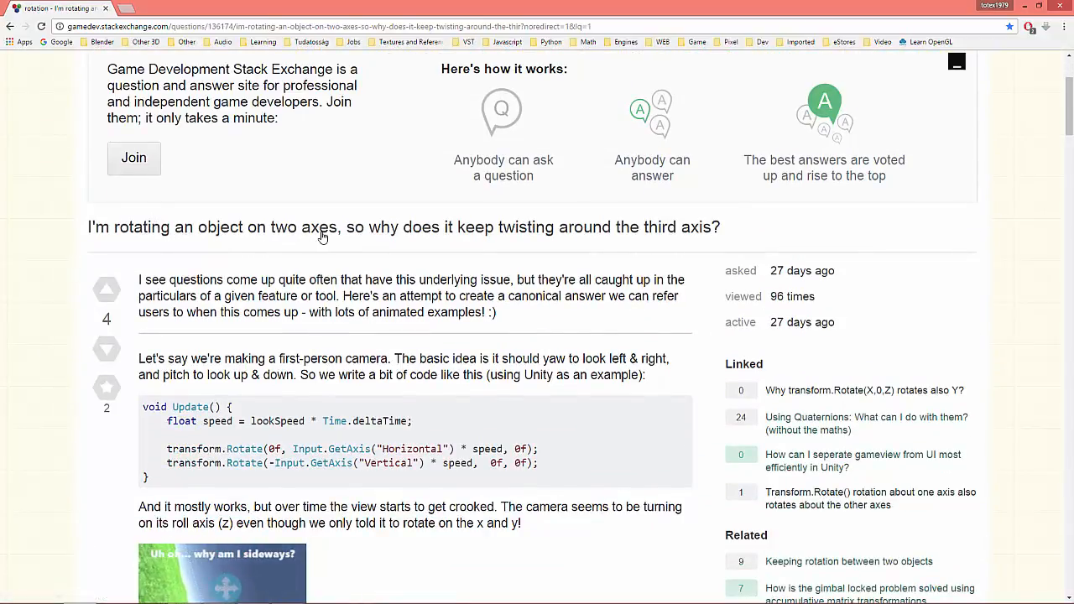
mouse_move(571, 242)
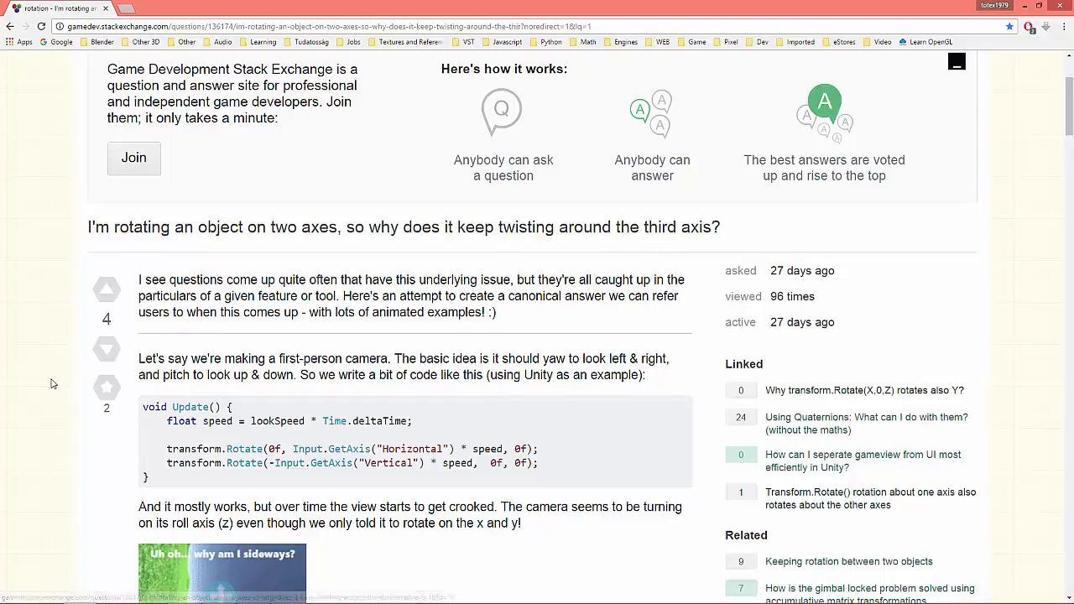
scroll("down", 3)
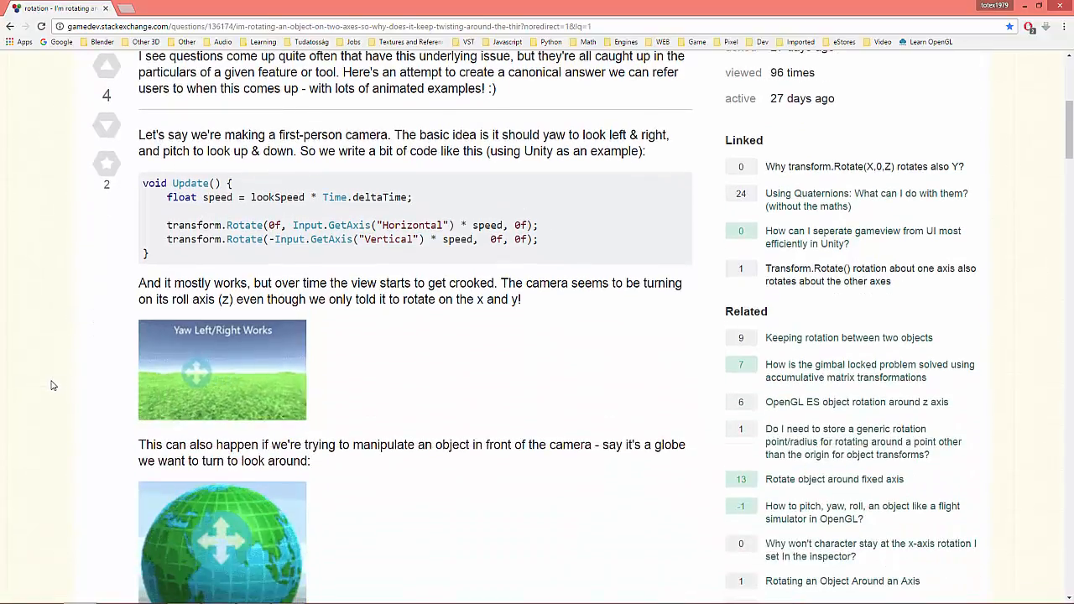
scroll("down", 3)
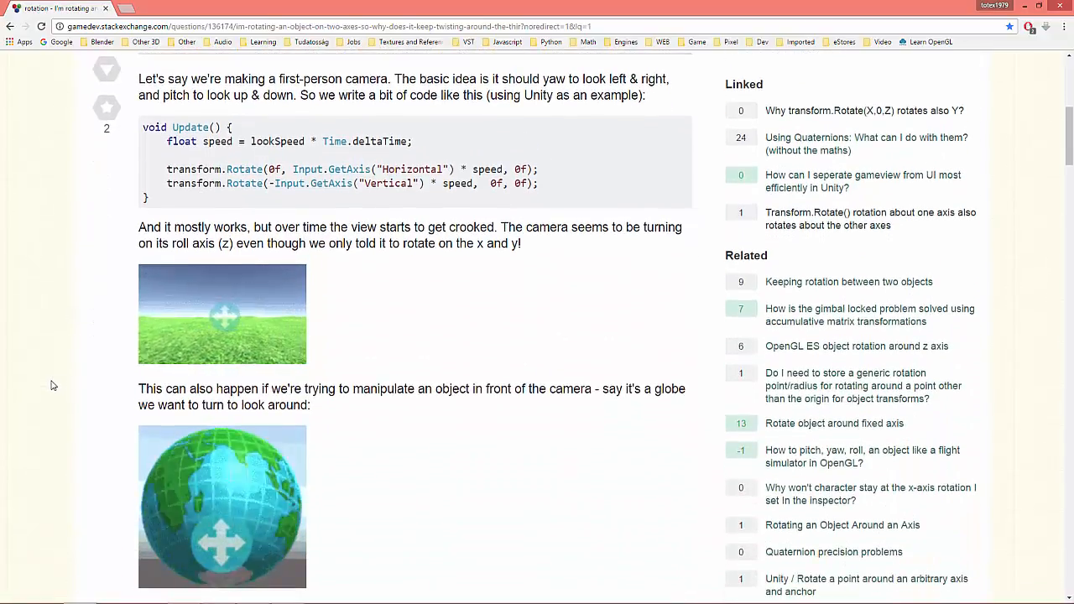
scroll("down", 3)
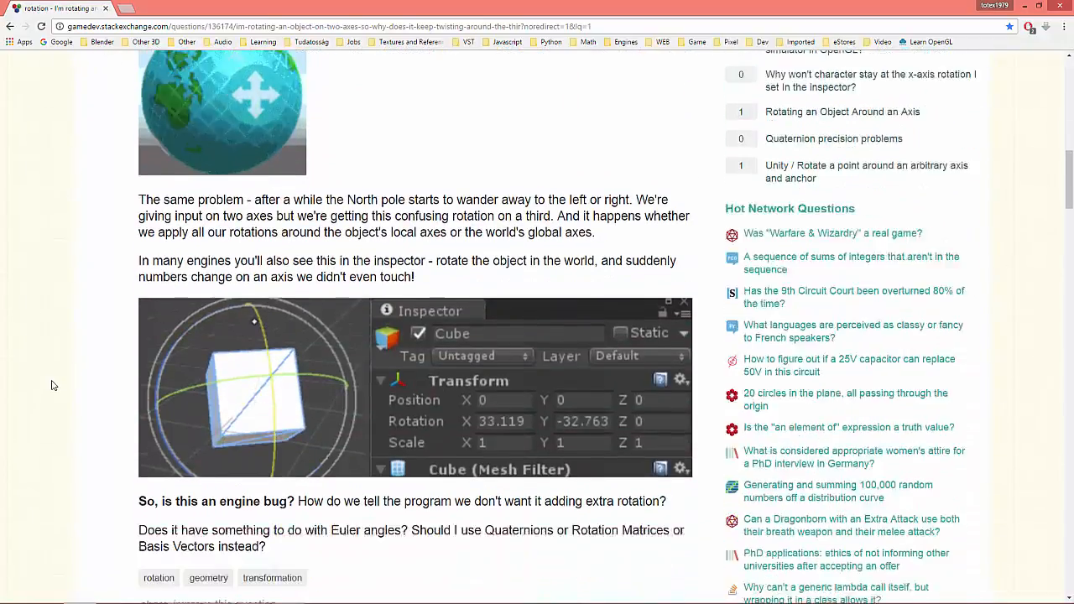
scroll("down", 3)
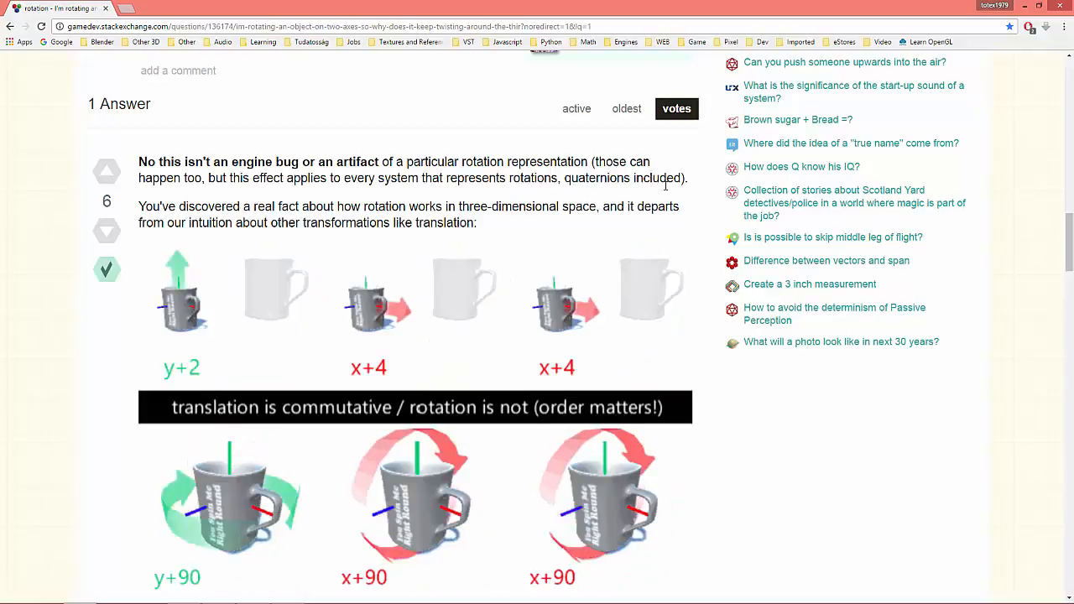
scroll("down", 3)
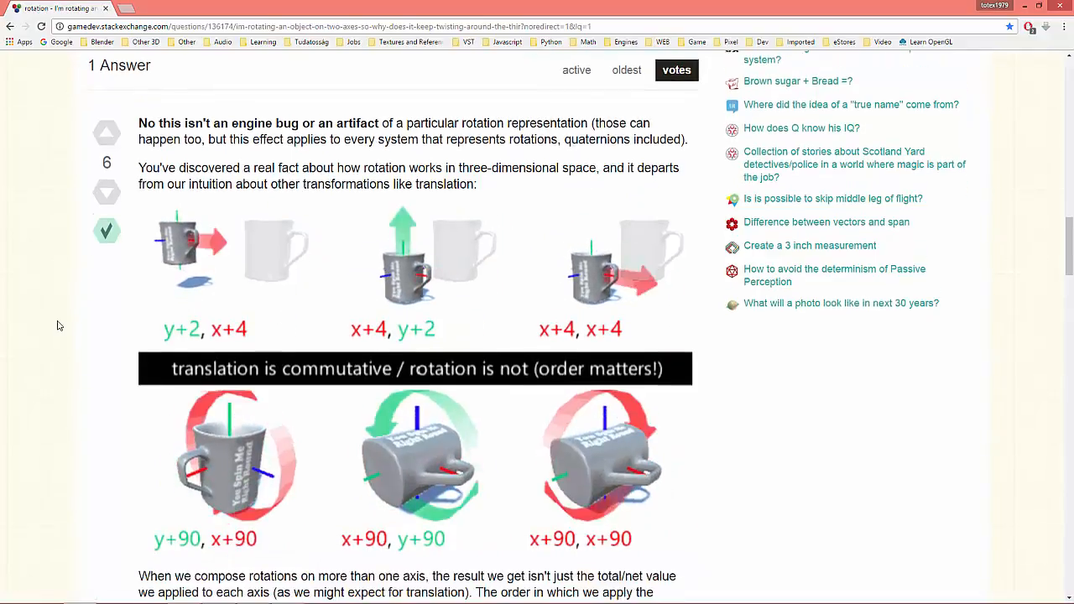
scroll("down", 3)
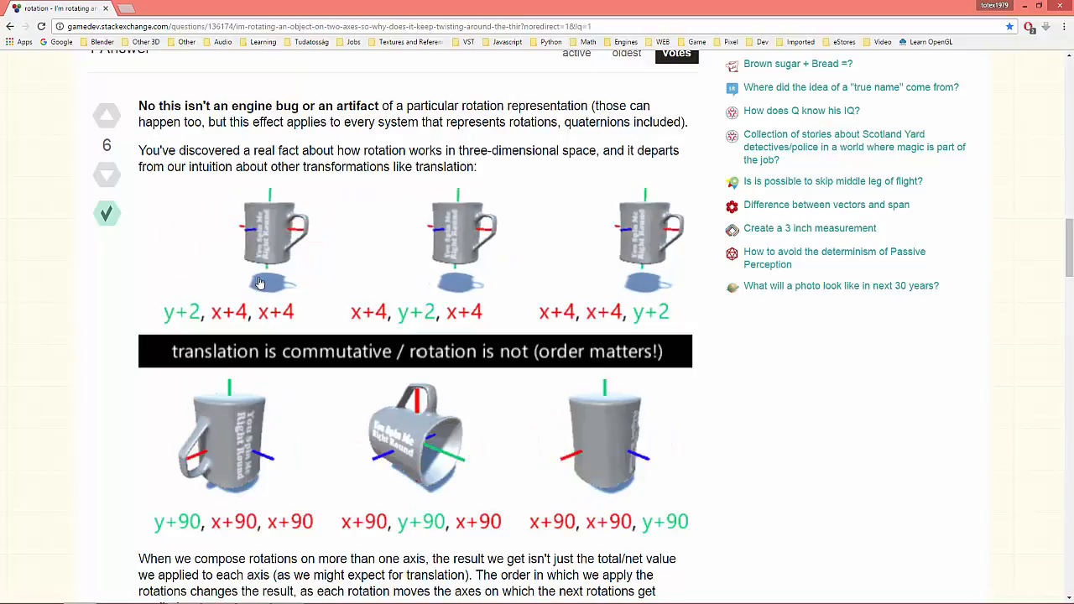
scroll("down", 3)
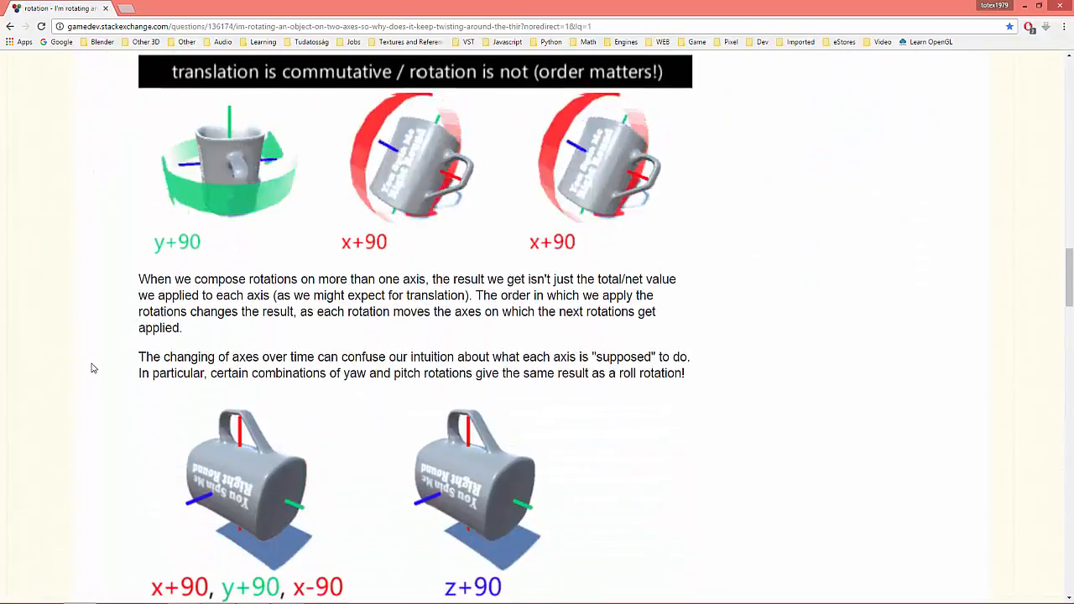
scroll("down", 3)
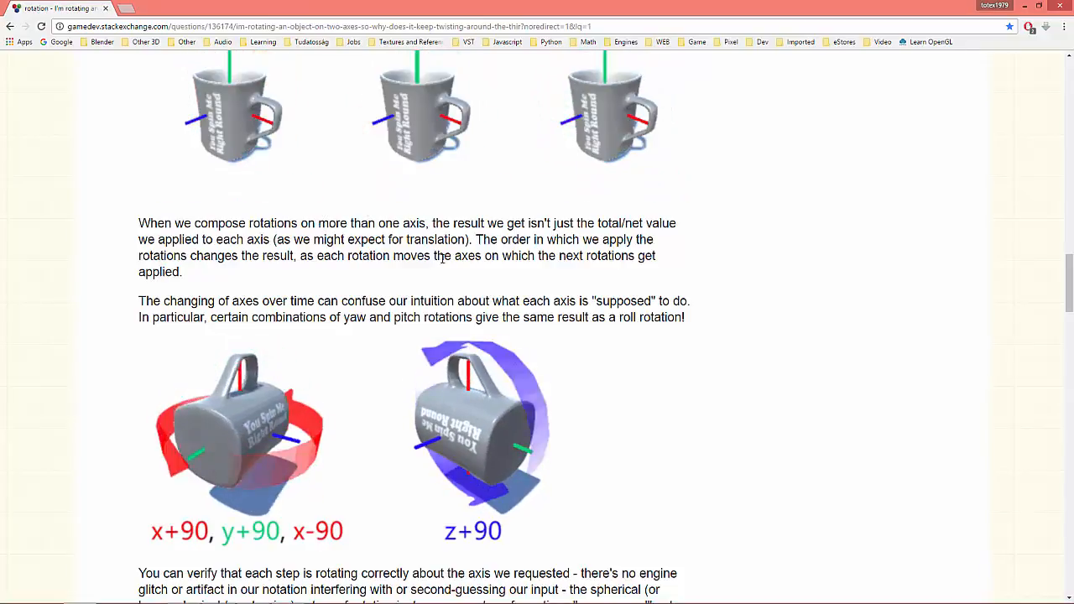
scroll("down", 3)
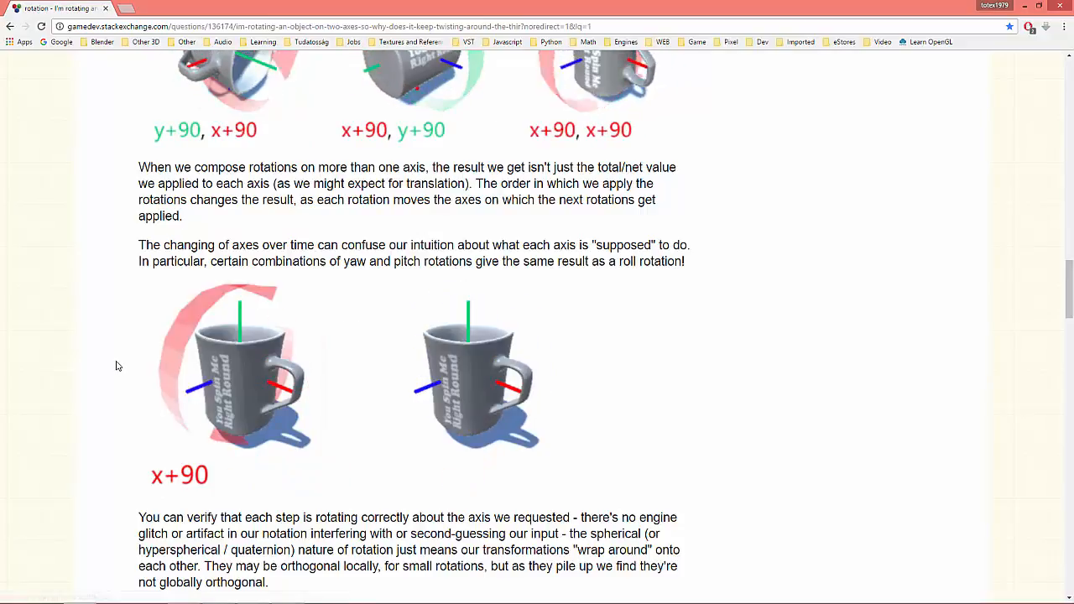
scroll("down", 3)
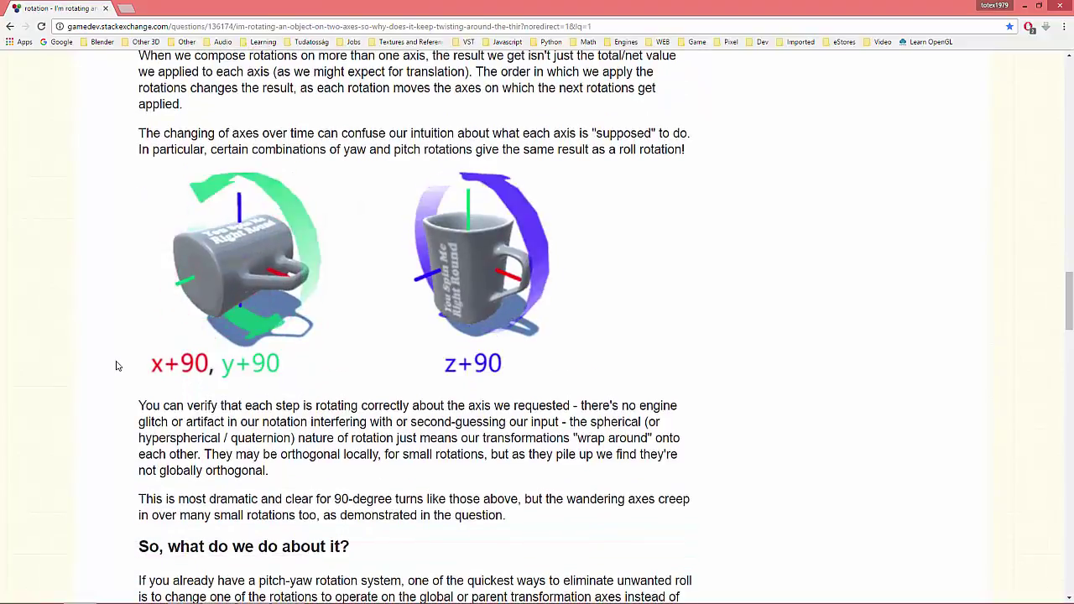
scroll("down", 3)
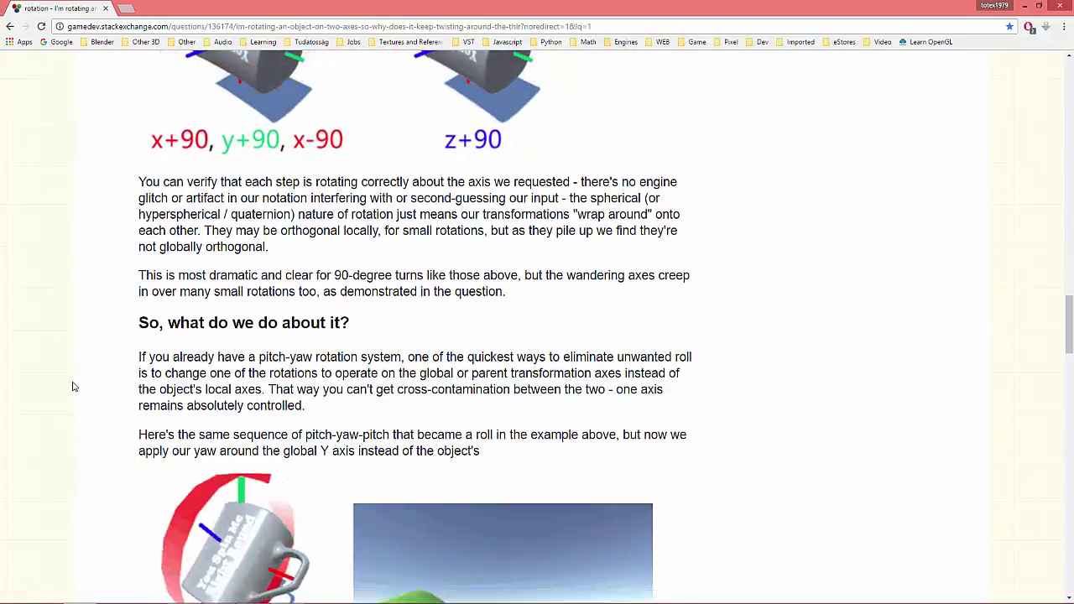
scroll("down", 3)
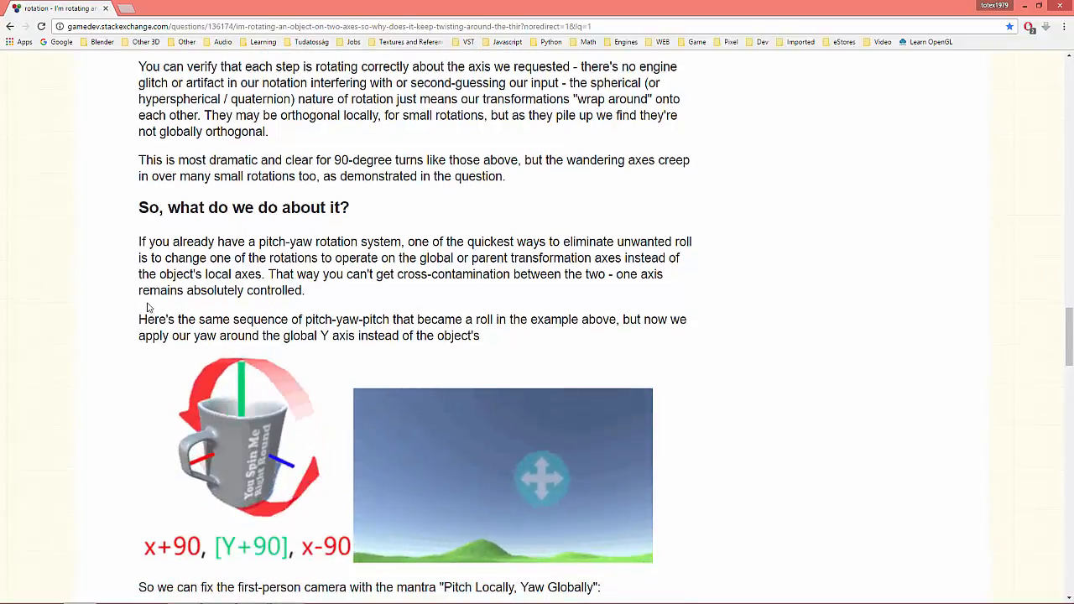
scroll("down", 3)
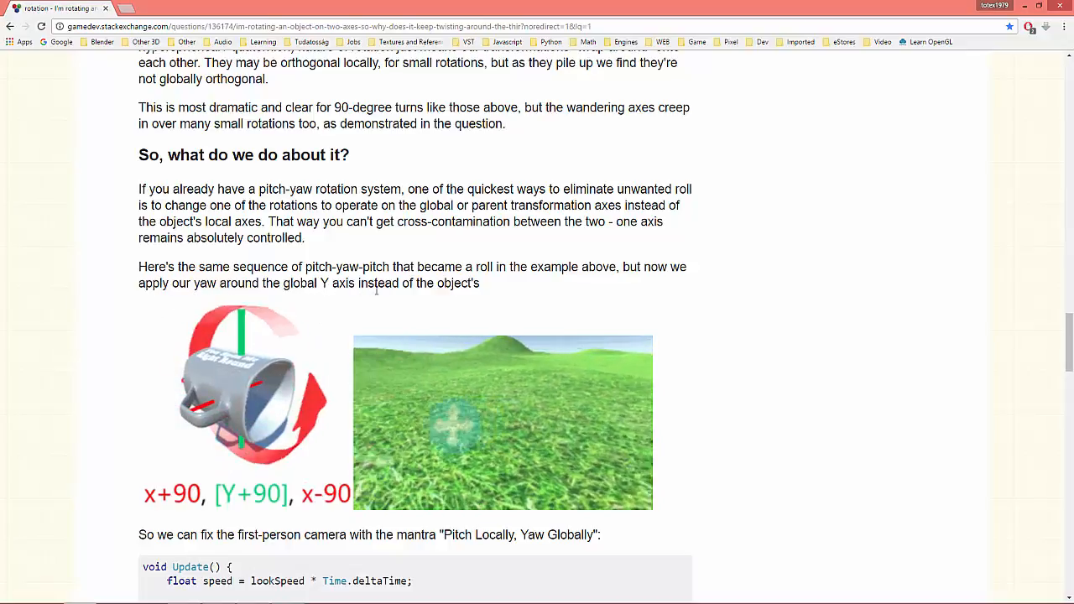
scroll("down", 3)
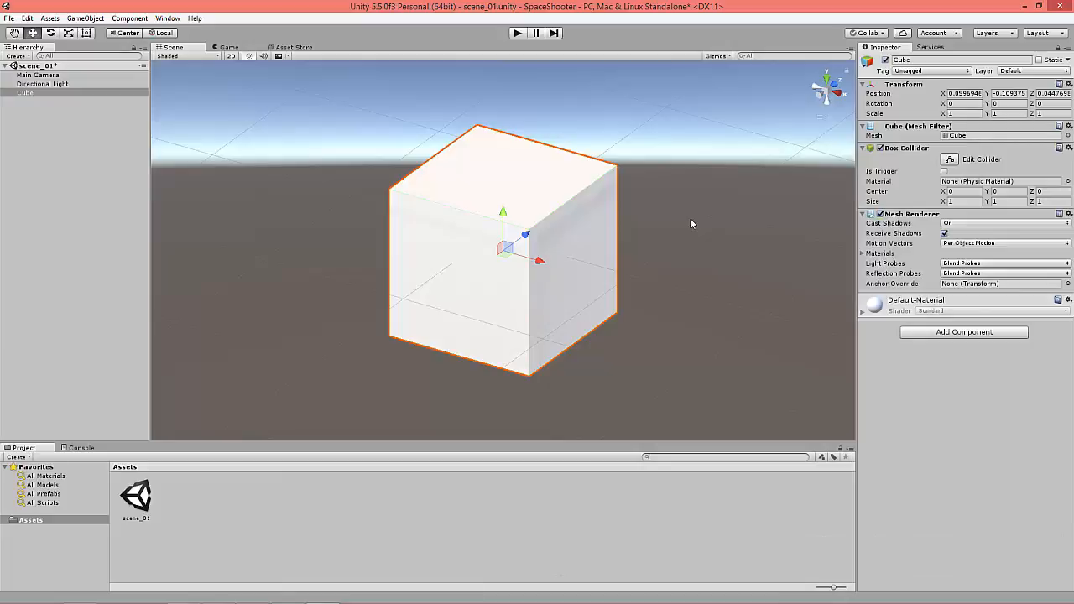
mouse_move(512, 242)
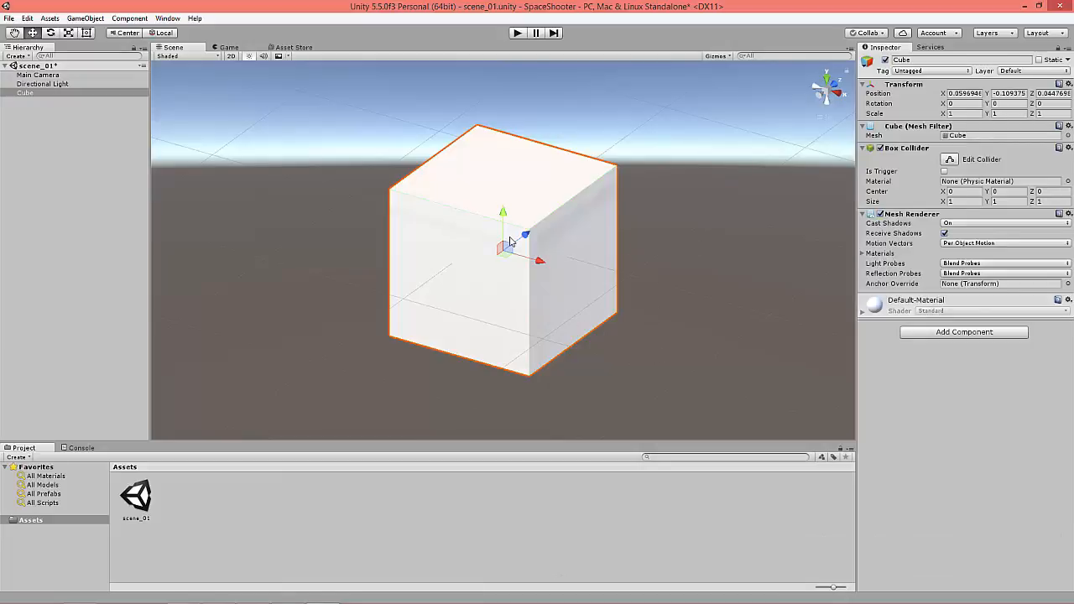
mouse_move(510, 251)
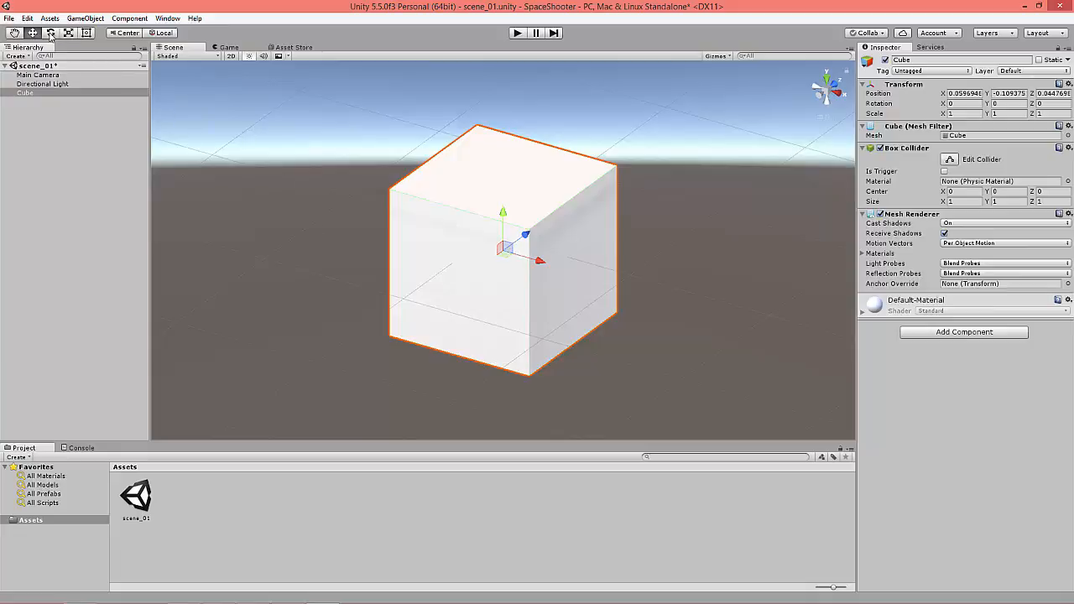
With the Rotate tool, drag the gizmo to tilt the cube to roughly -39, -37.5, 26 degrees
left_click(51, 32)
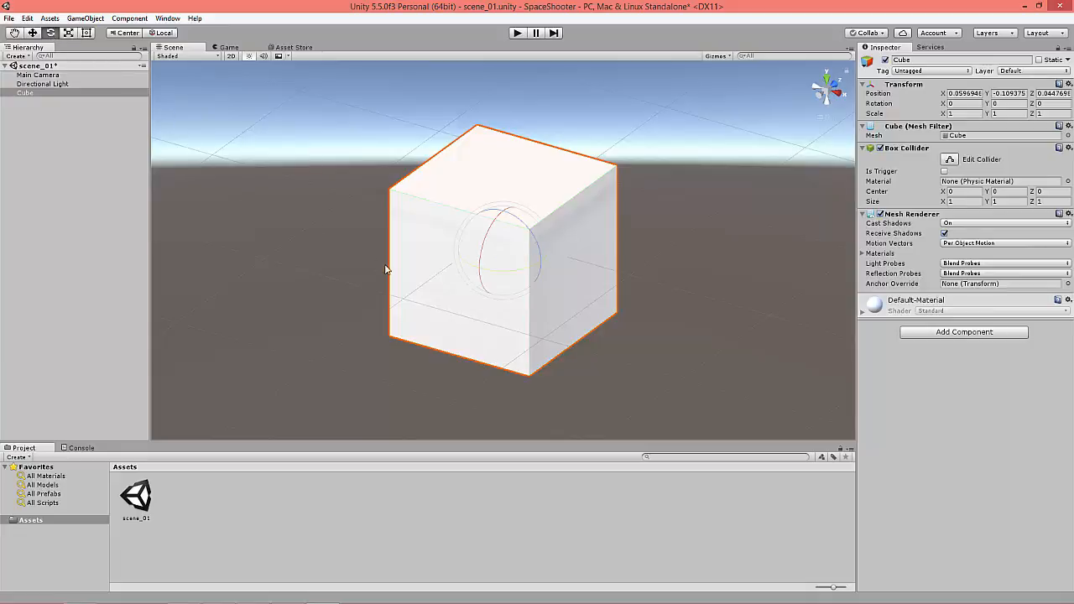
mouse_move(869, 110)
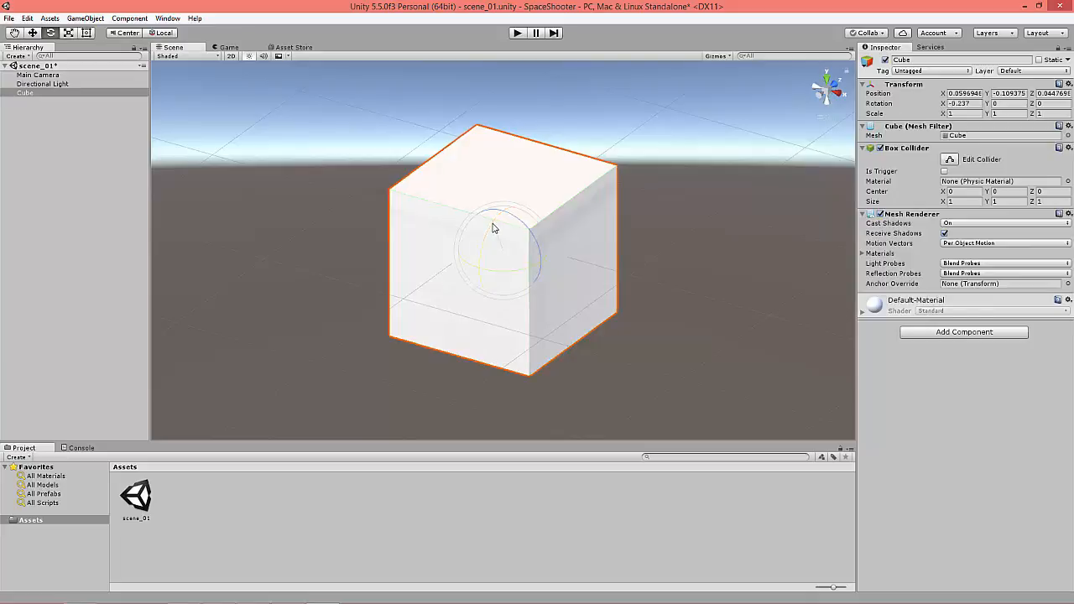
left_click_drag(495, 228, 483, 266)
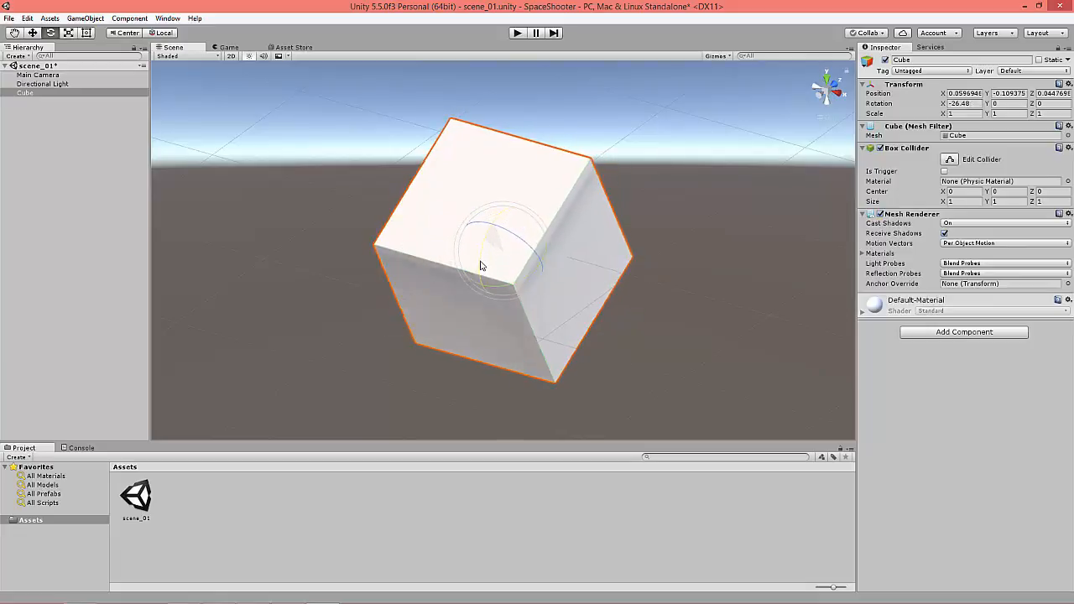
left_click_drag(483, 266, 520, 306)
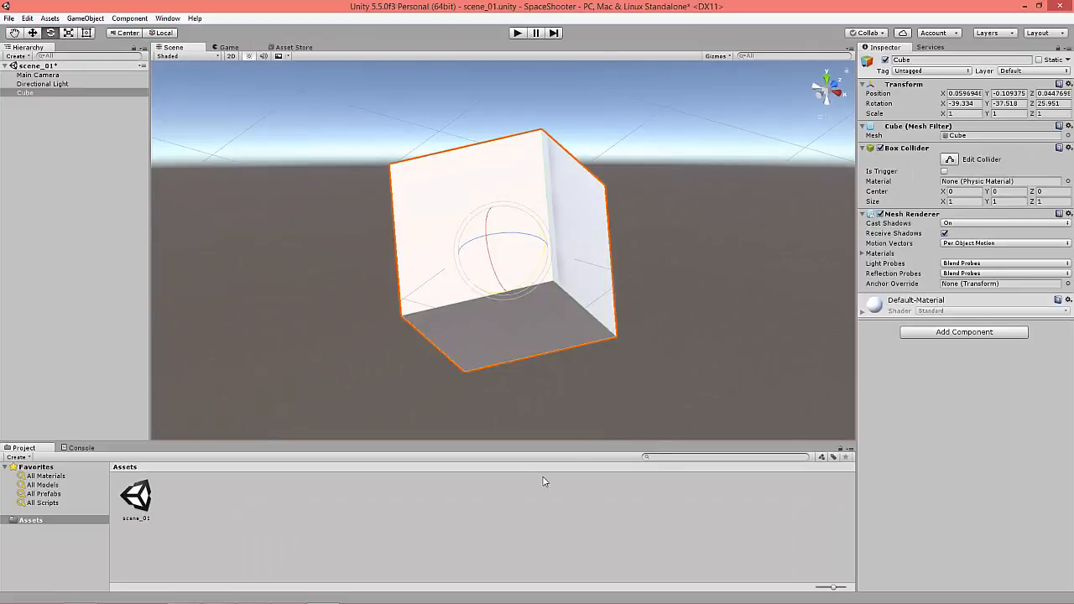
mouse_move(986, 76)
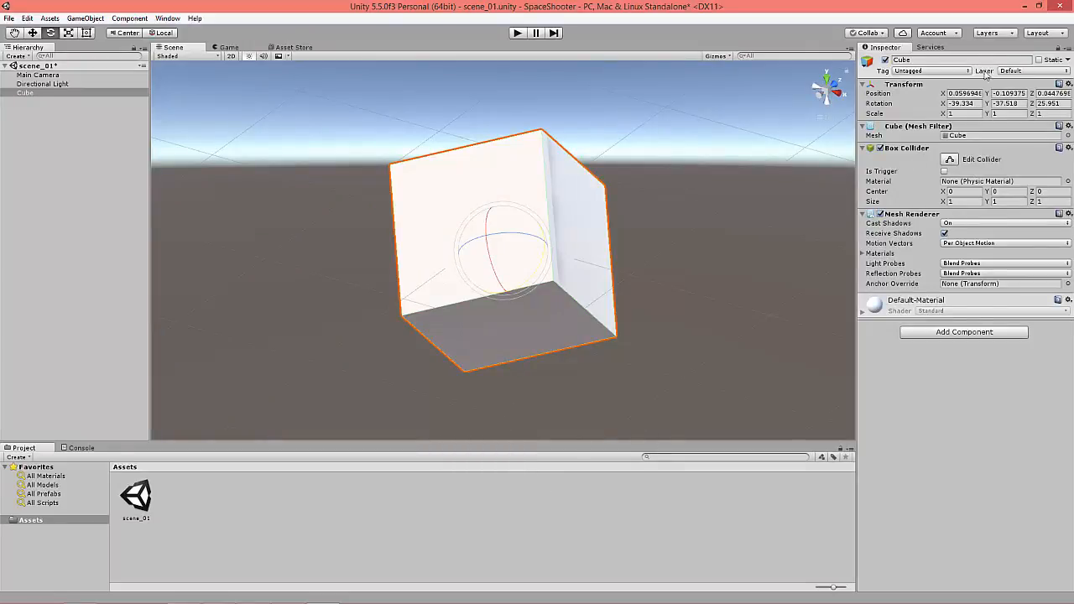
mouse_move(1024, 8)
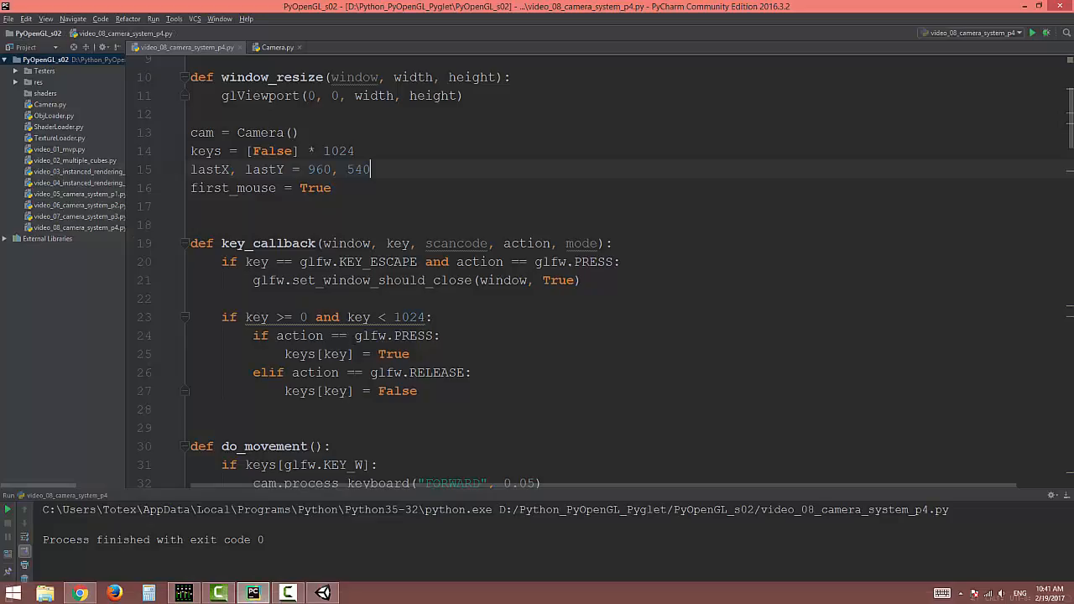
scroll("up", 3)
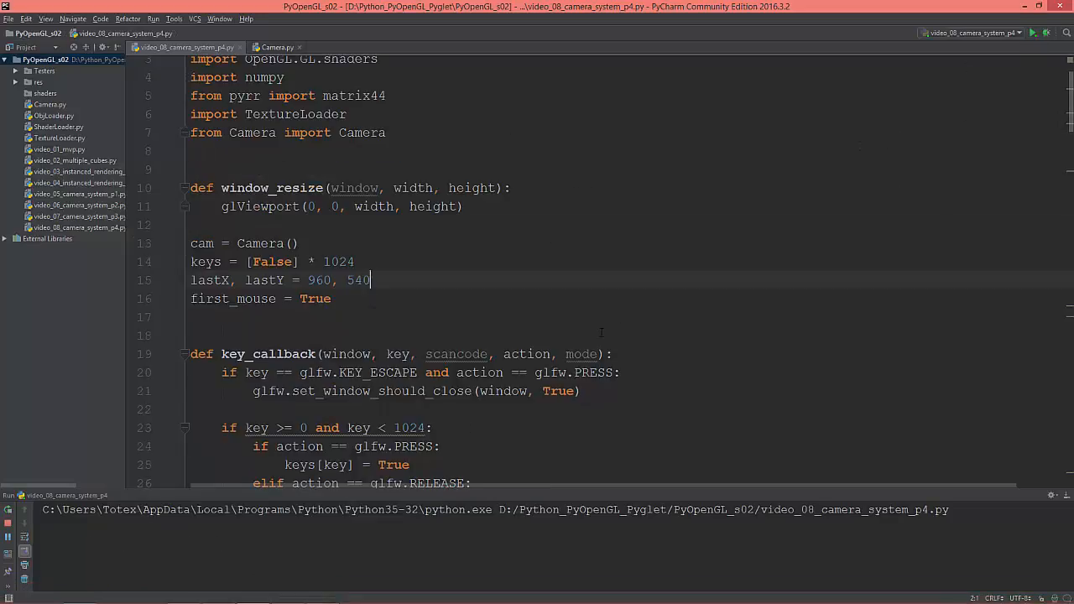
left_click(1045, 33)
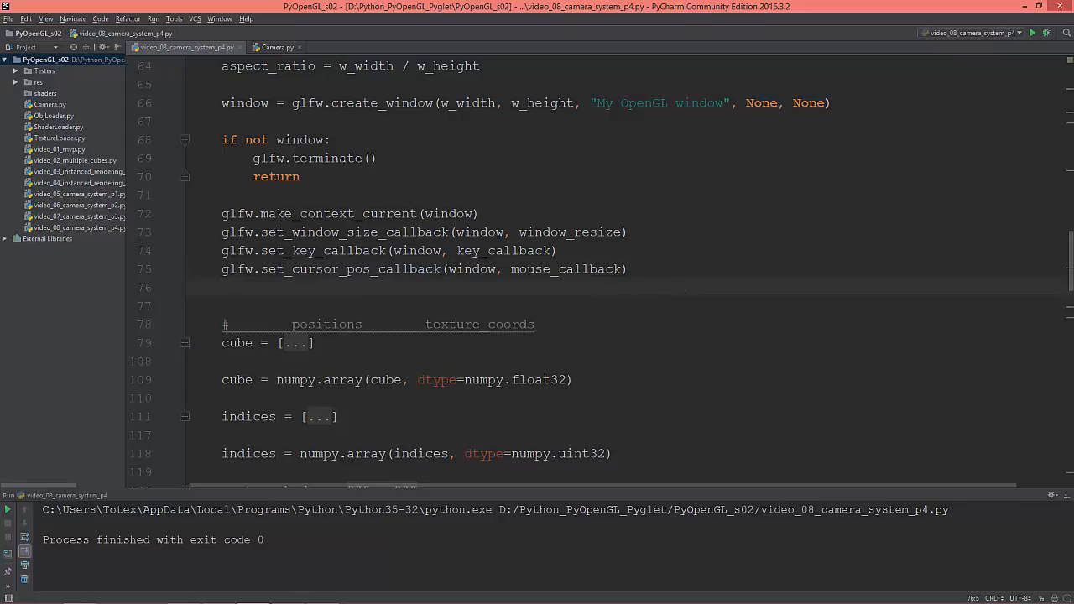
Add glfw.set_input_mode(window, glfw.CURSOR, glfw.CURSOR_DISABLED) after the cursor position callback
type("glfw")
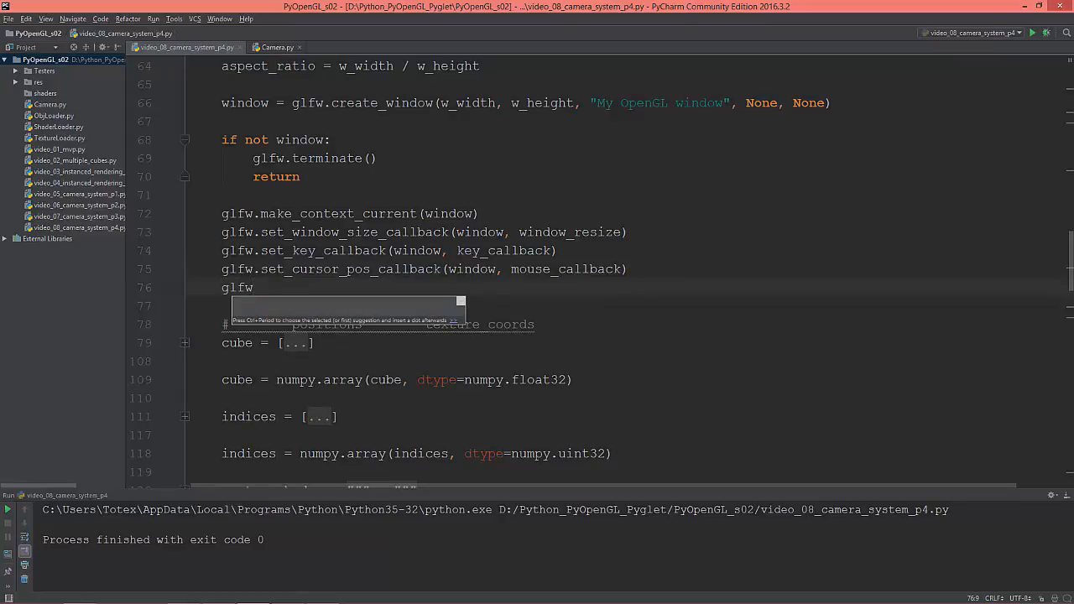
type(".")
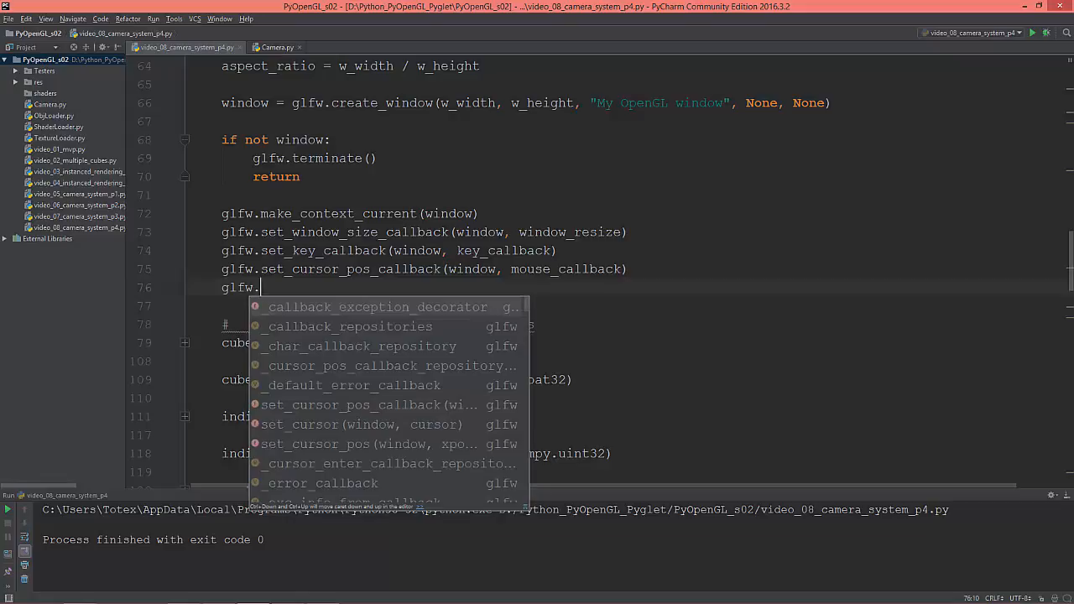
type("set_input_mode(")
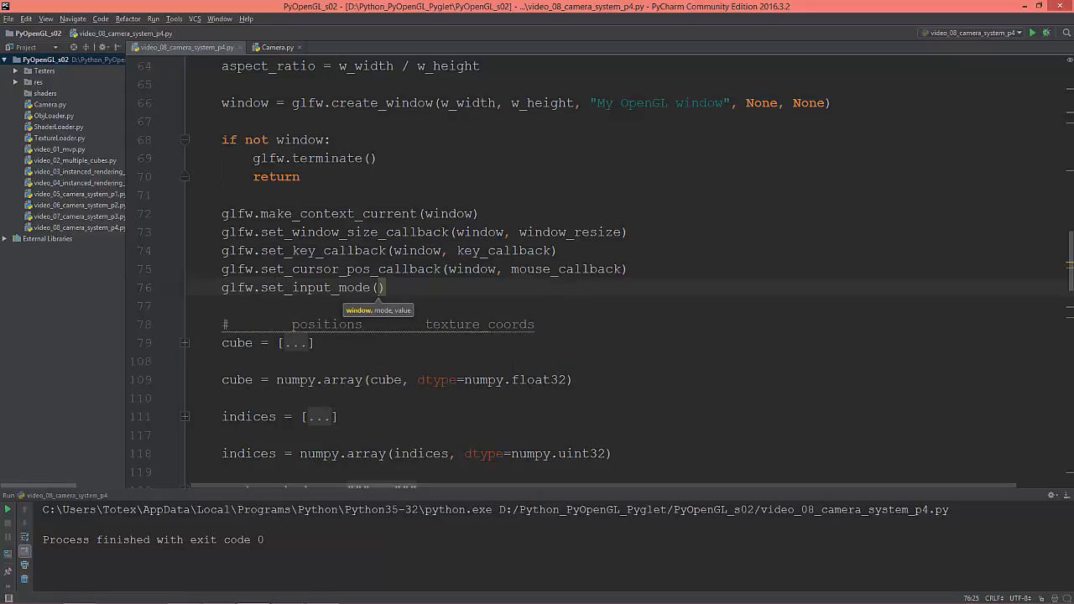
type("window,")
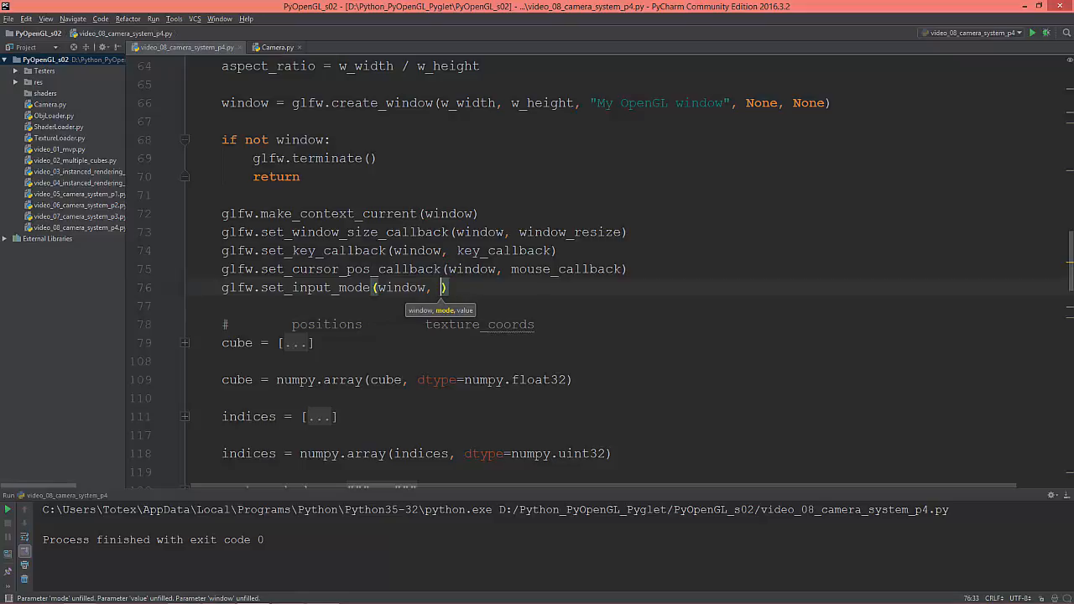
type("glf")
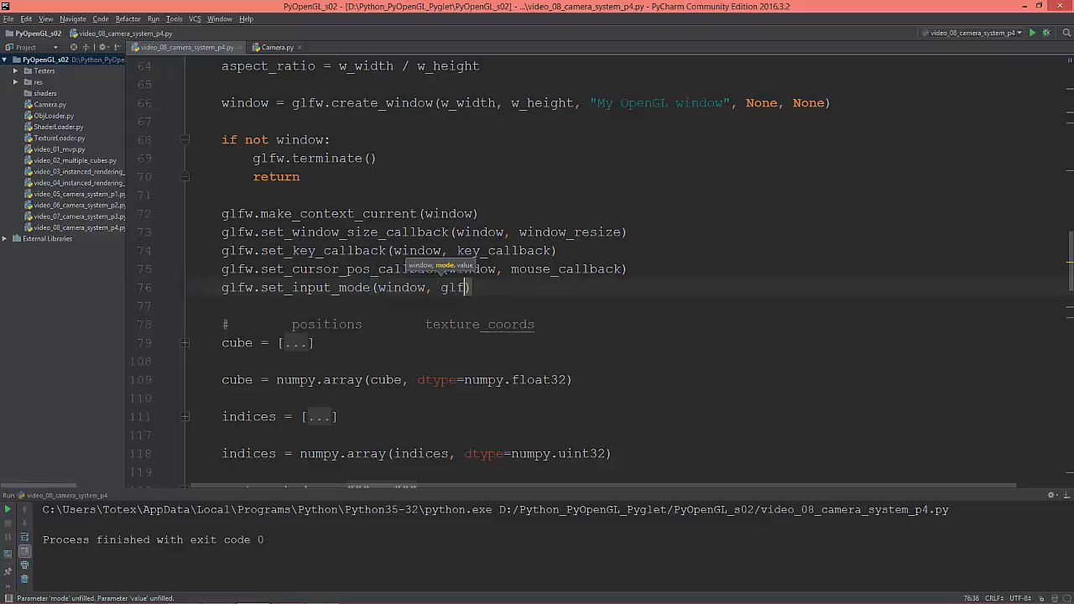
type("w>")
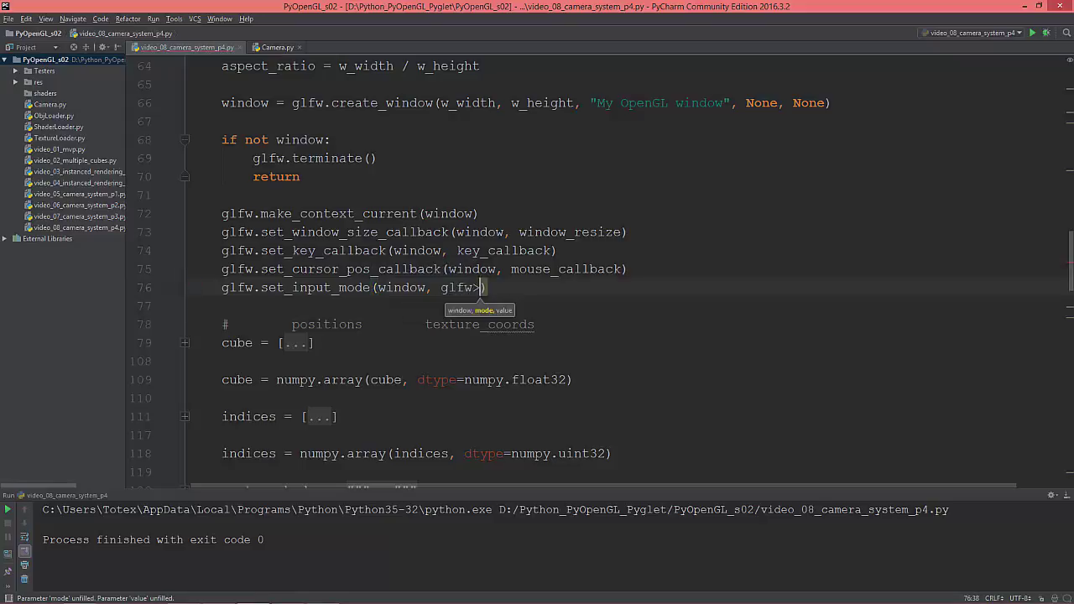
type("C")
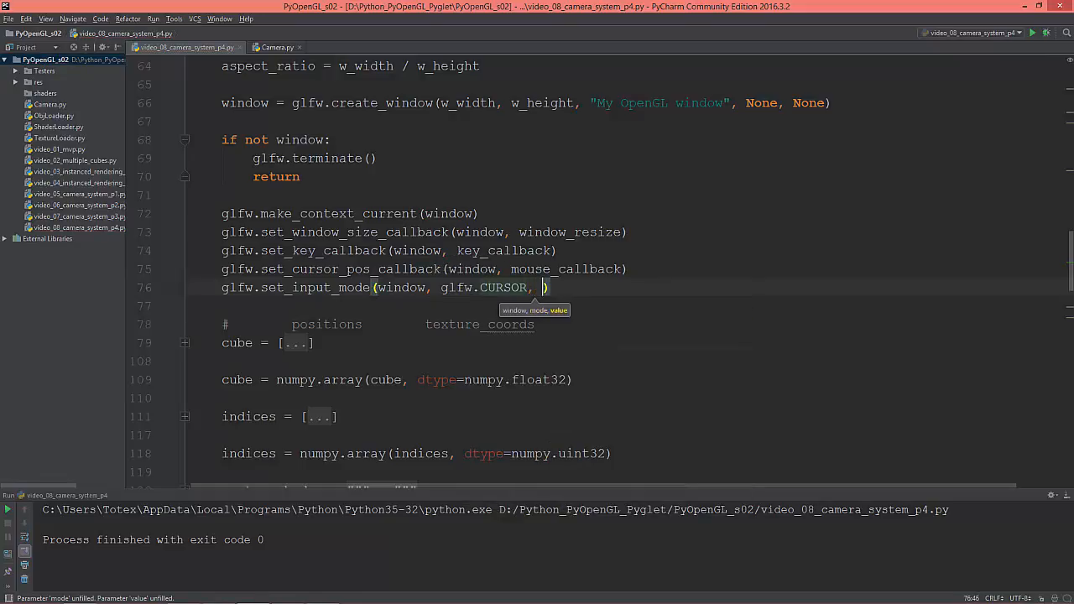
type("glfw.")
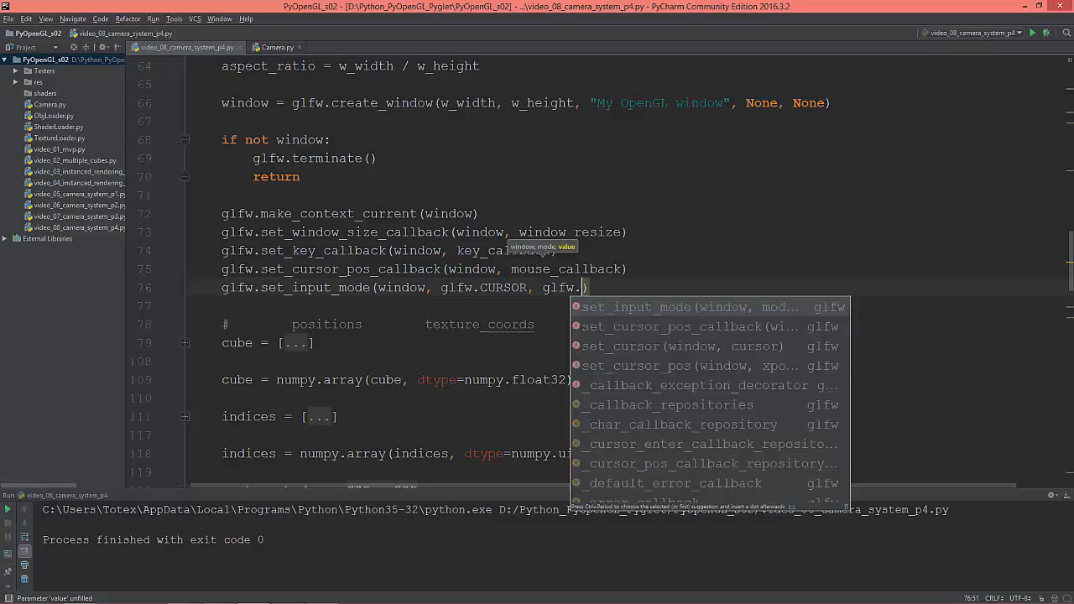
type("CURSOR_DISABLED")
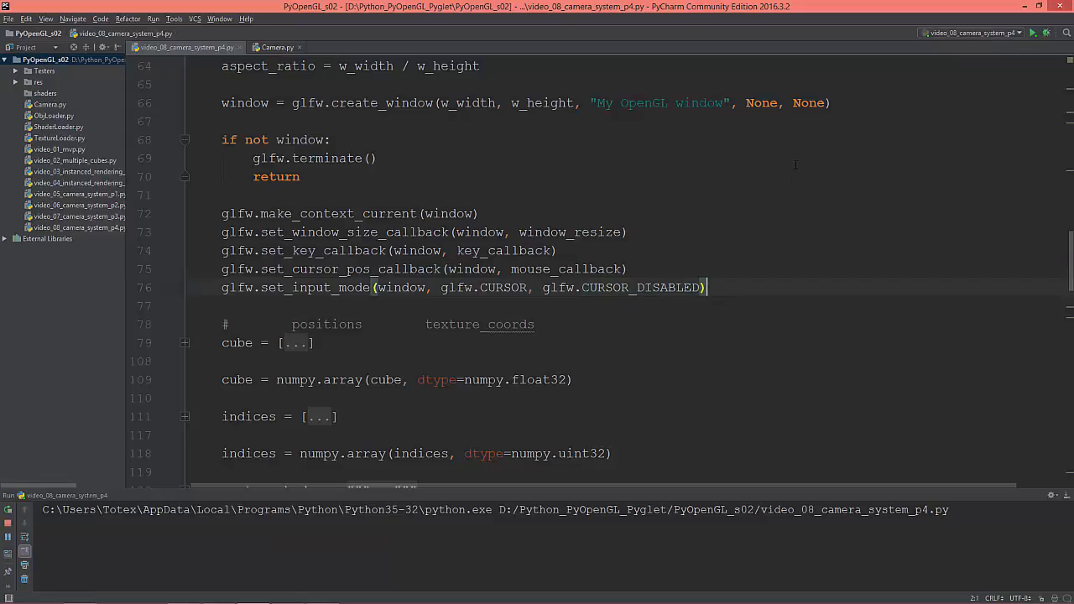
left_click(1045, 33)
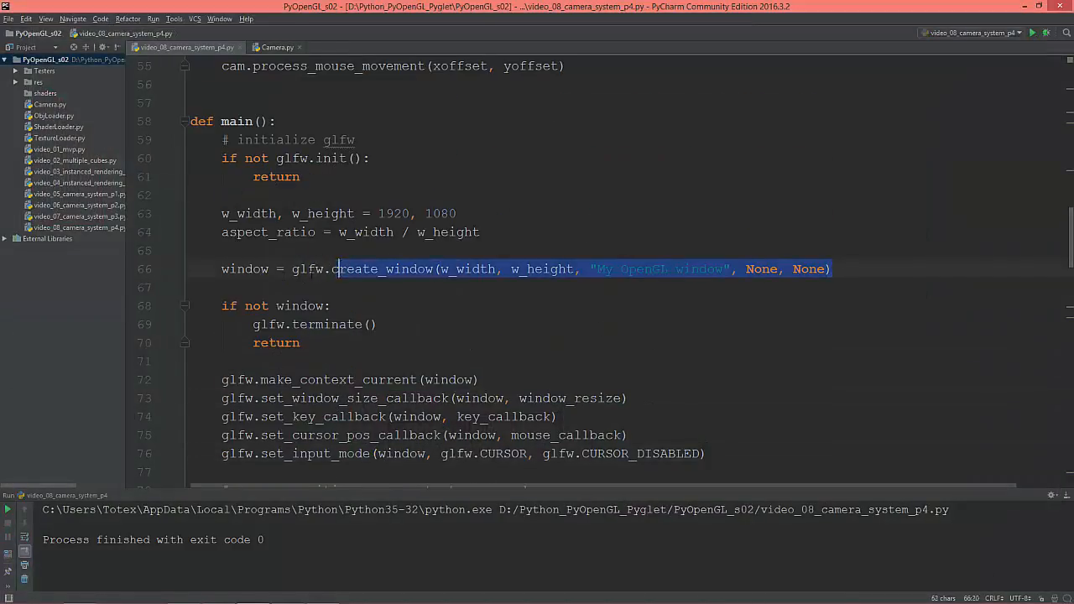
Duplicate the create_window line, comment one copy out, and pass glfw.get_primary_monitor() as the monitor
left_click(221, 268)
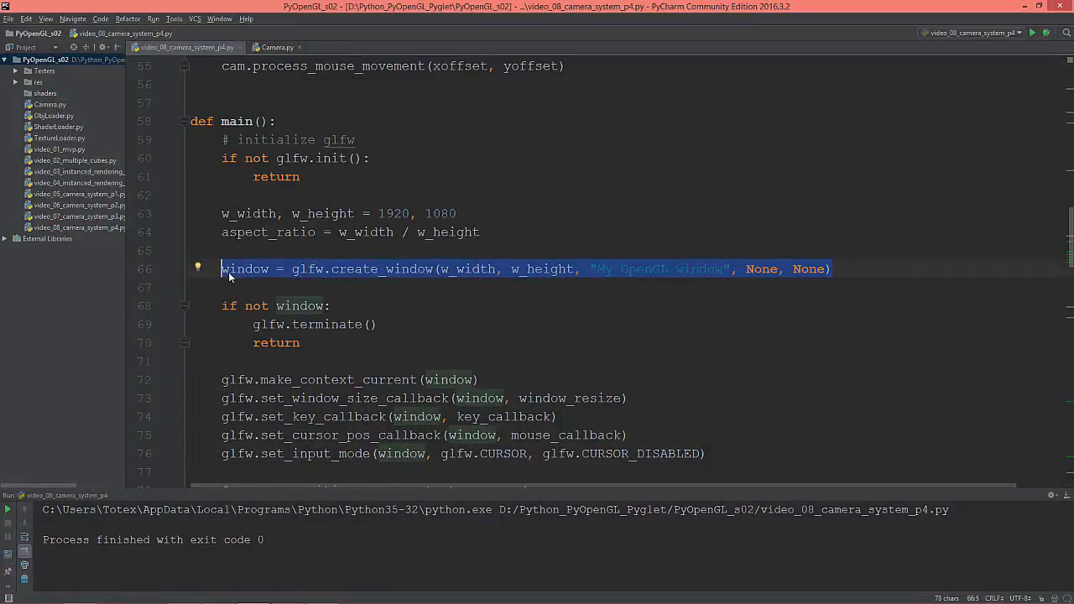
key("enter")
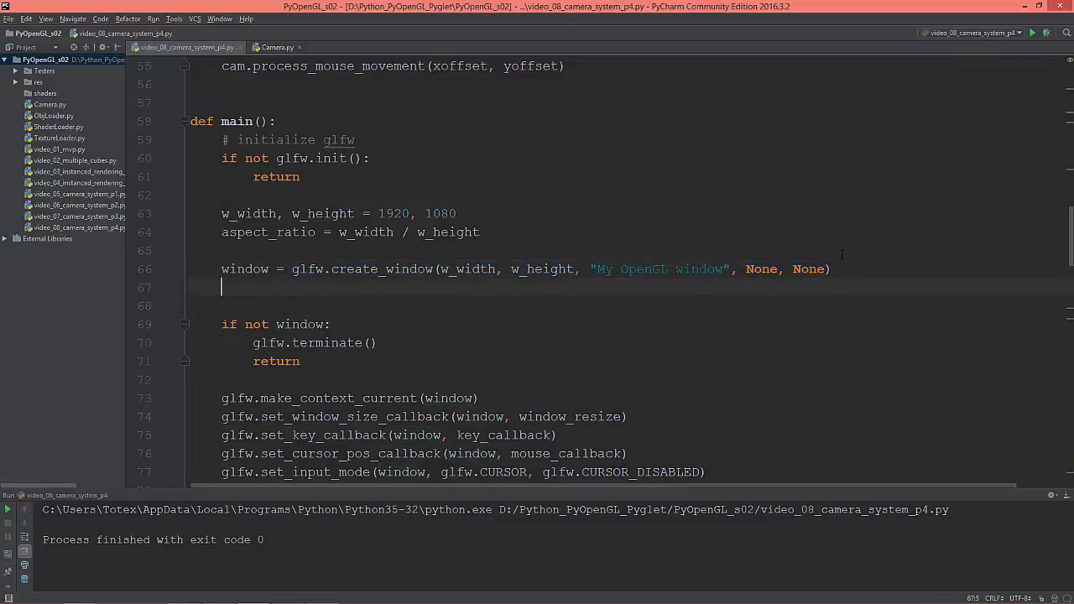
key("ctrl+d")
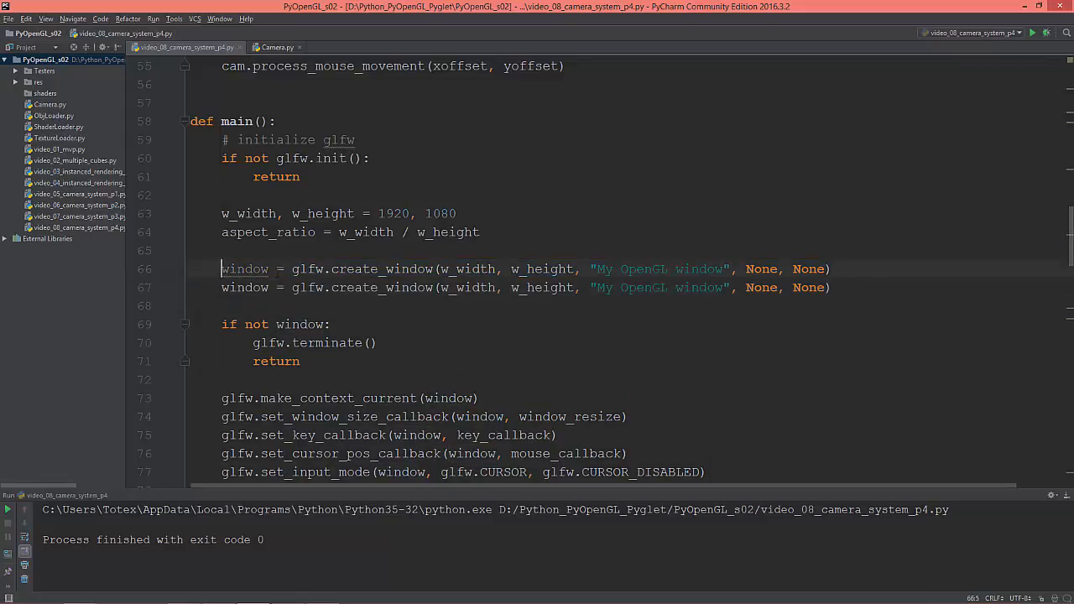
type("#")
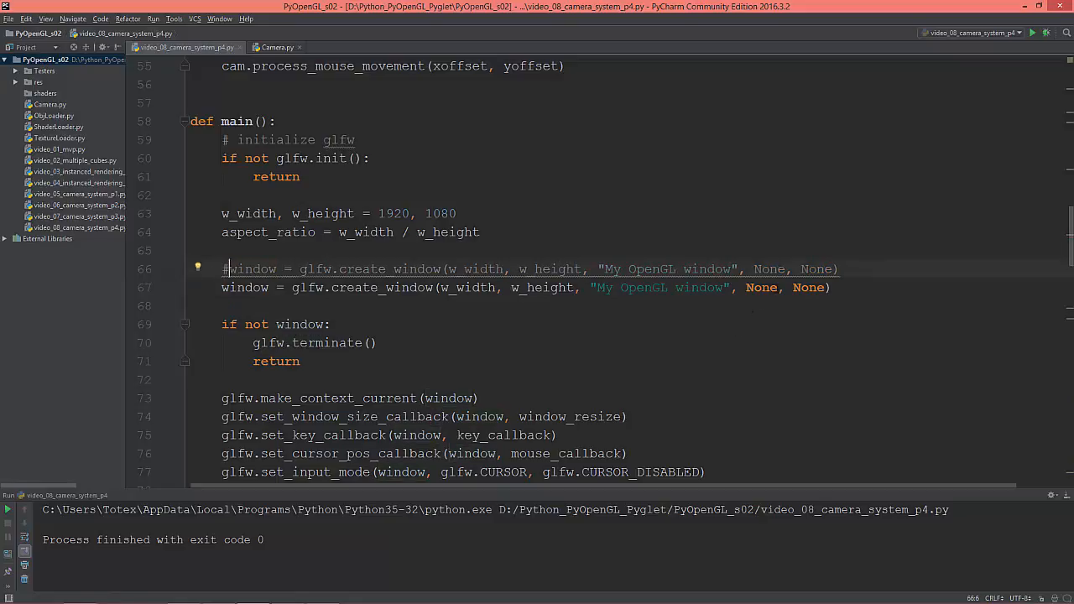
double_click(760, 287)
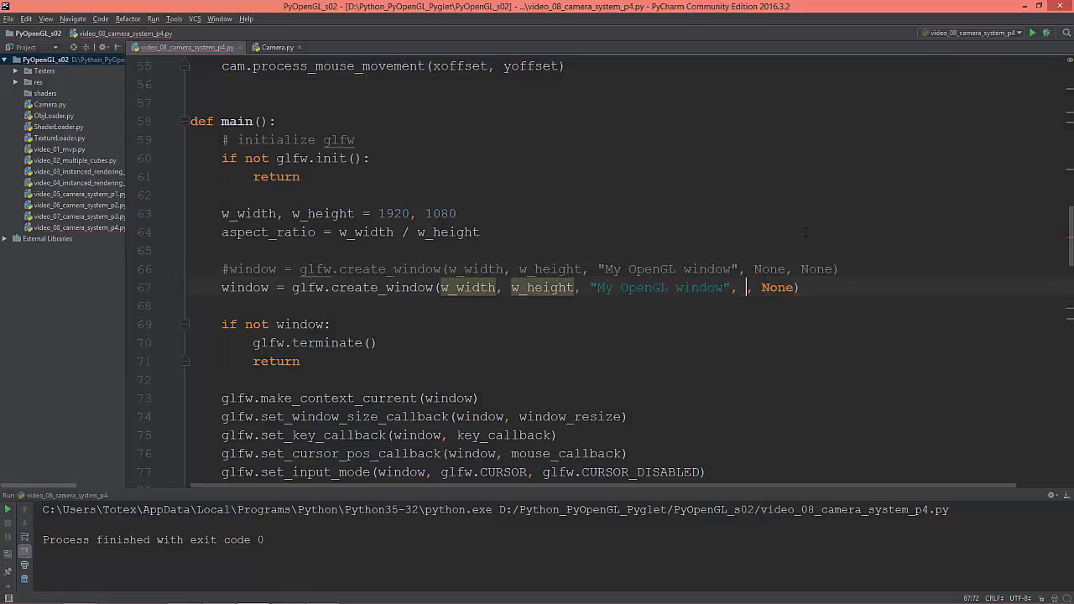
type("gl")
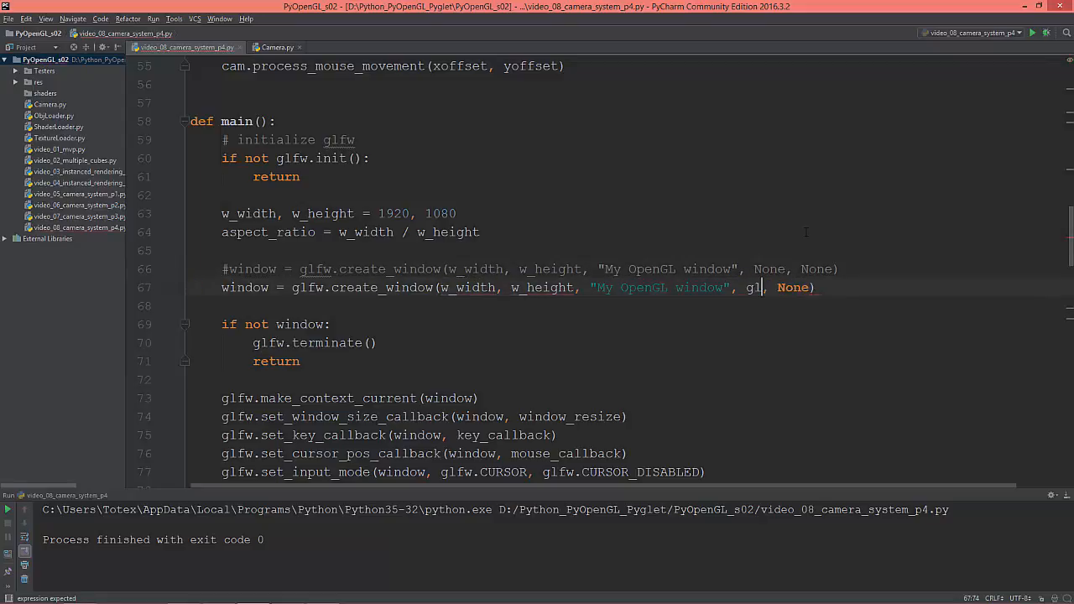
type(".")
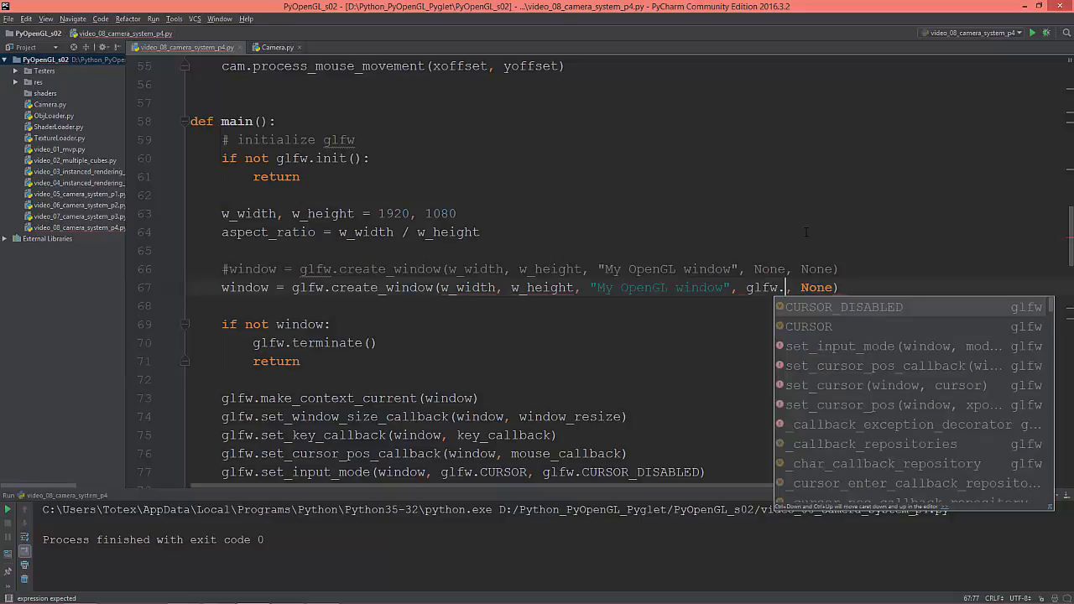
type("get_")
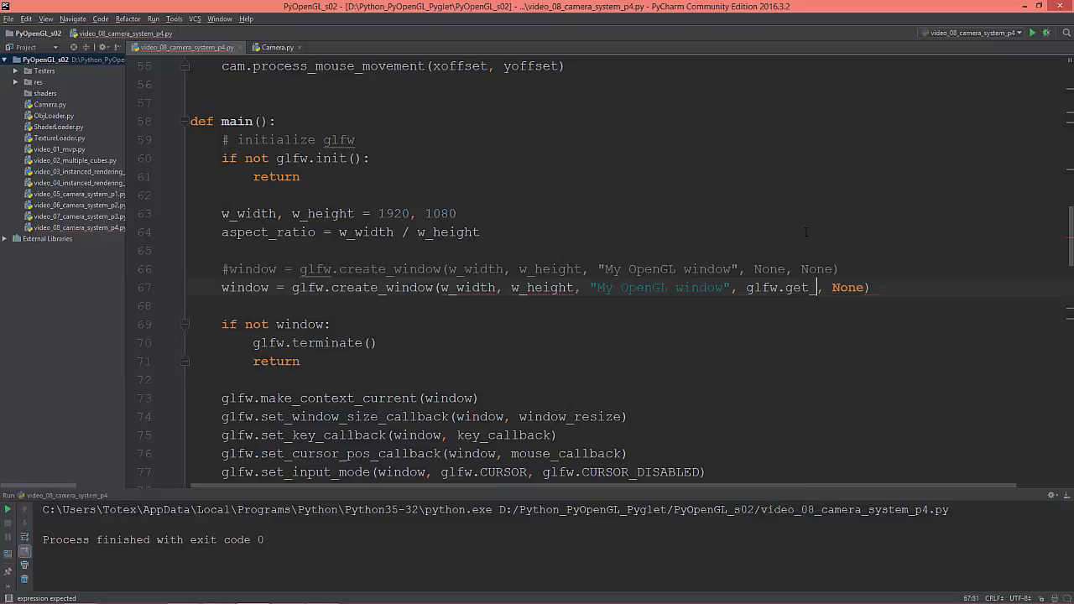
type("primary_monitor()")
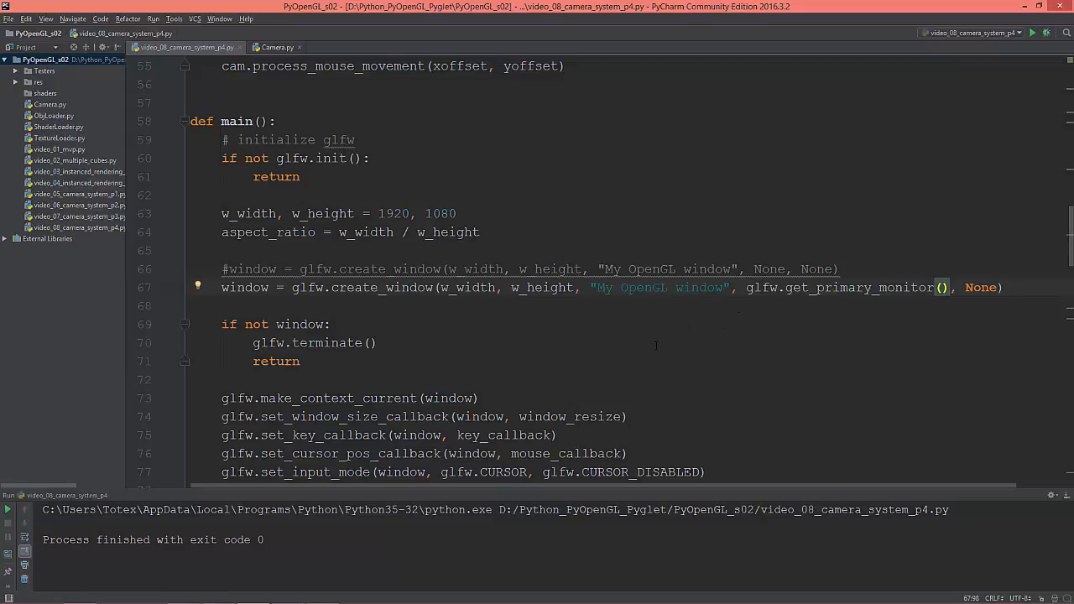
mouse_move(636, 355)
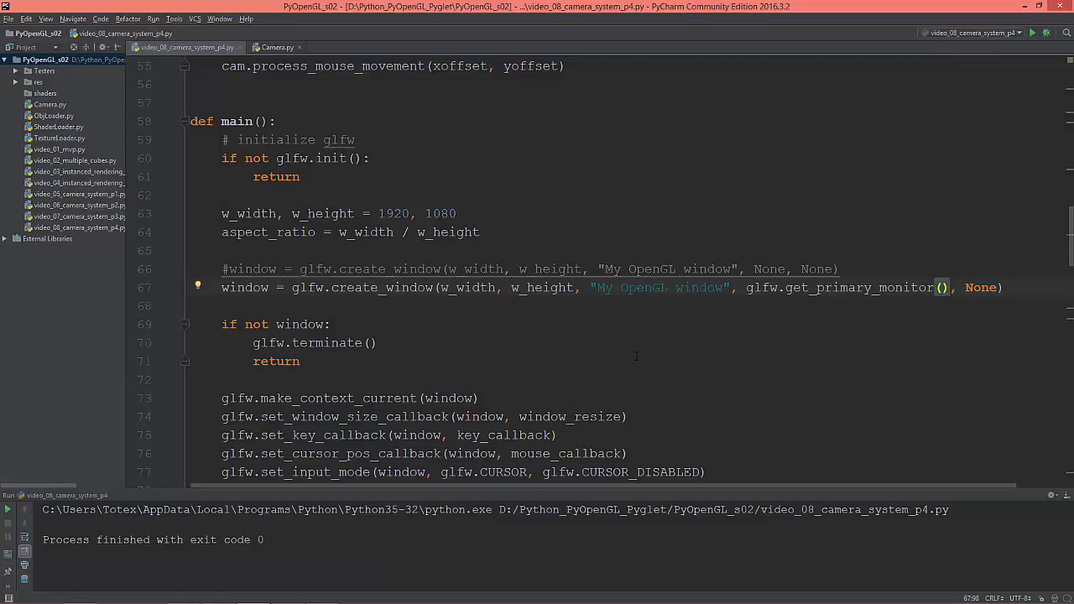
mouse_move(586, 382)
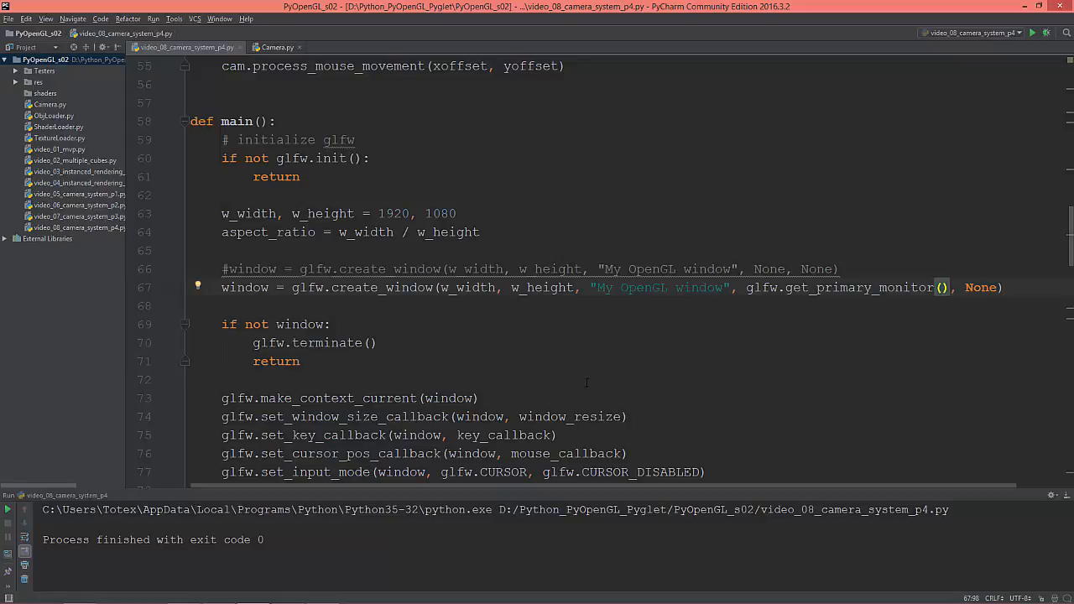
mouse_move(590, 379)
type("#")
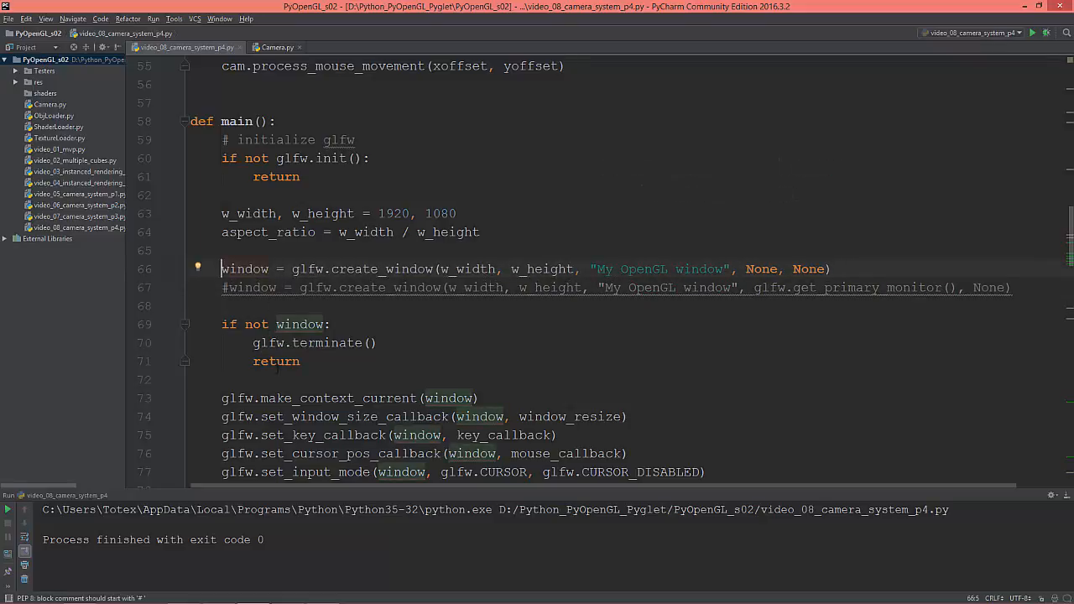
scroll("down", 3)
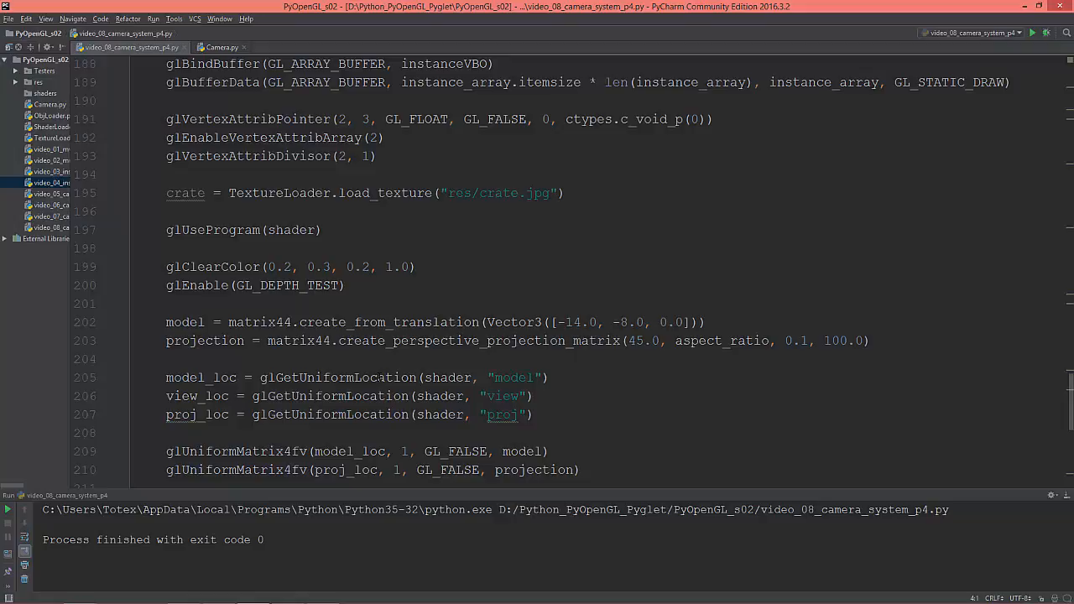
scroll("up", 3)
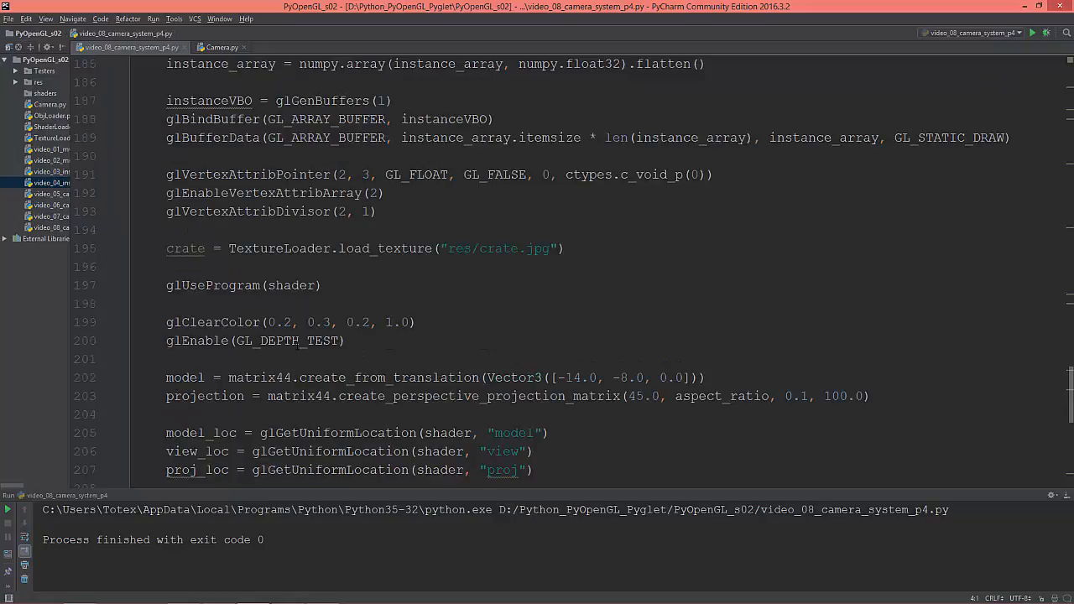
scroll("up", 3)
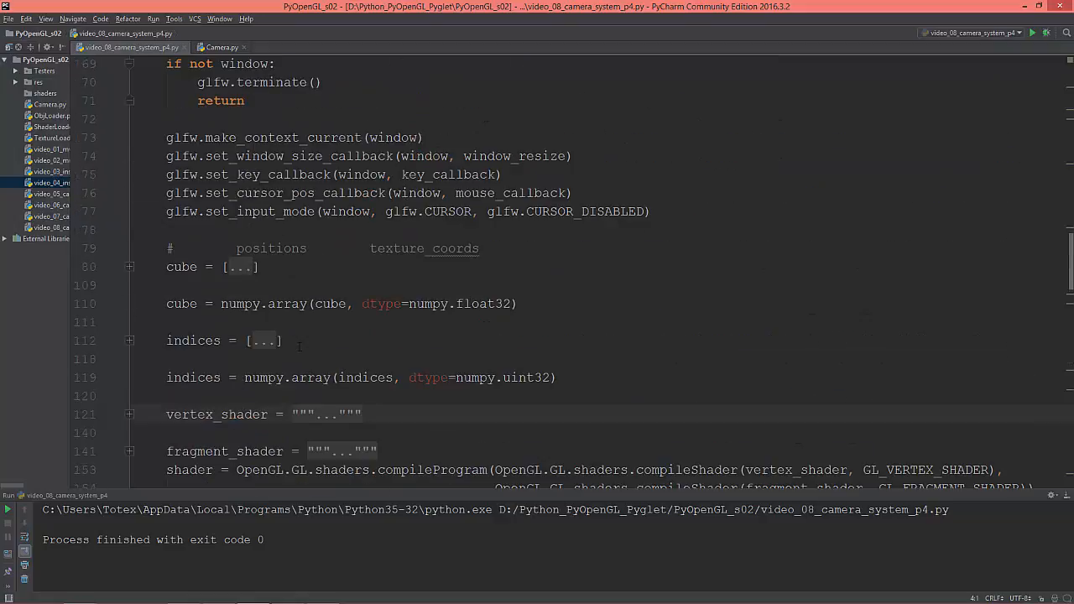
scroll("down", 3)
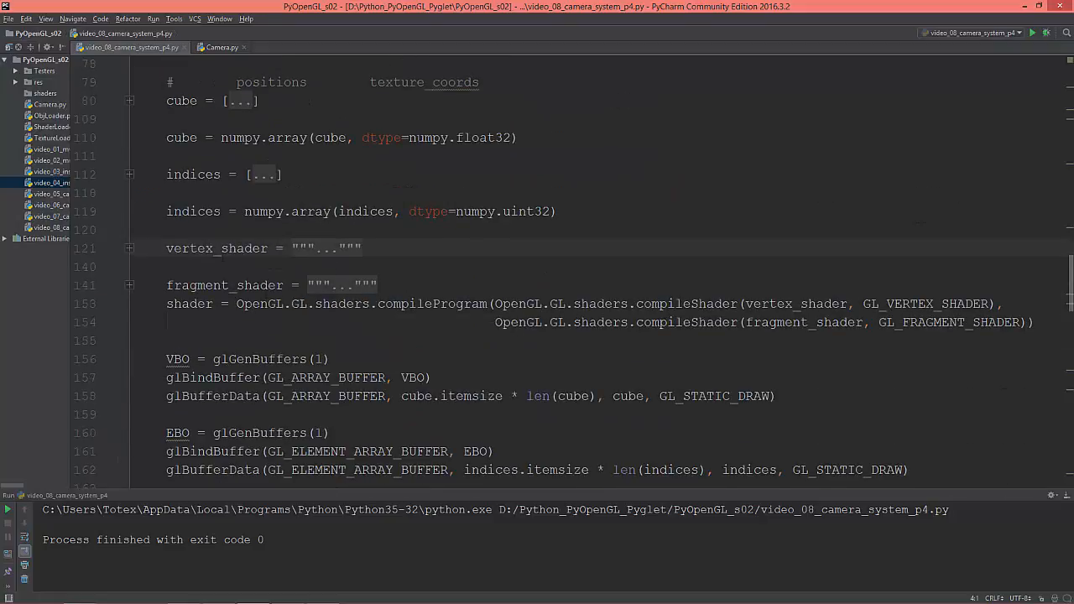
left_click(130, 247)
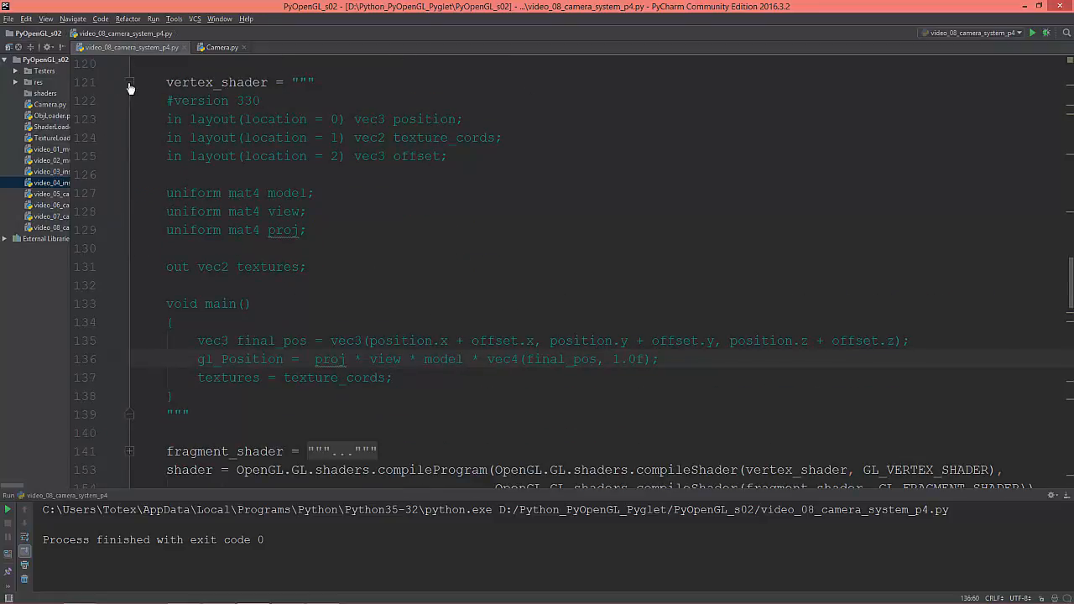
scroll("down", 3)
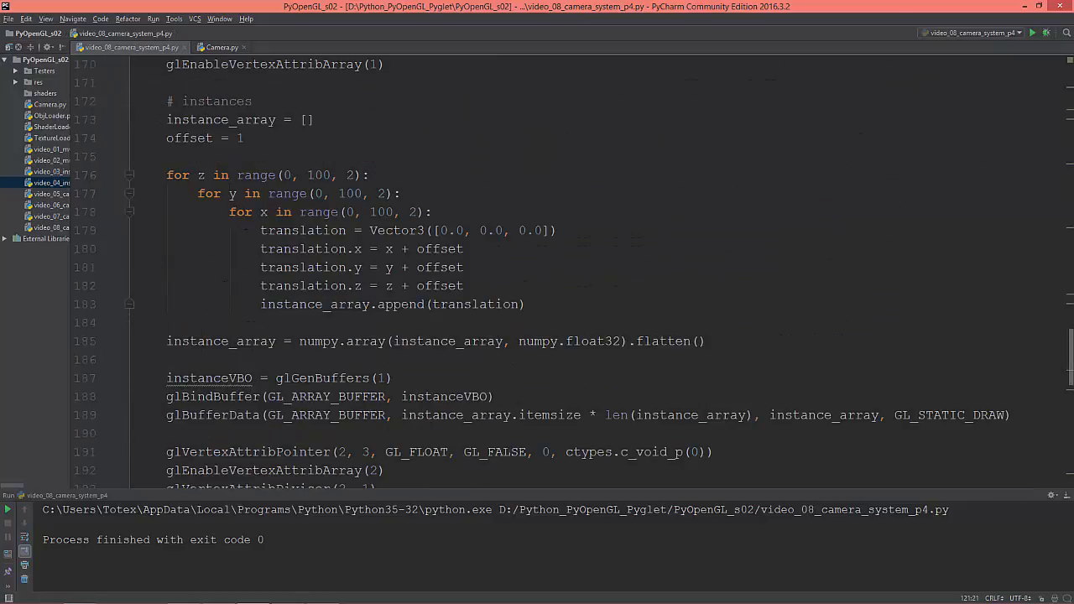
scroll("down", 3)
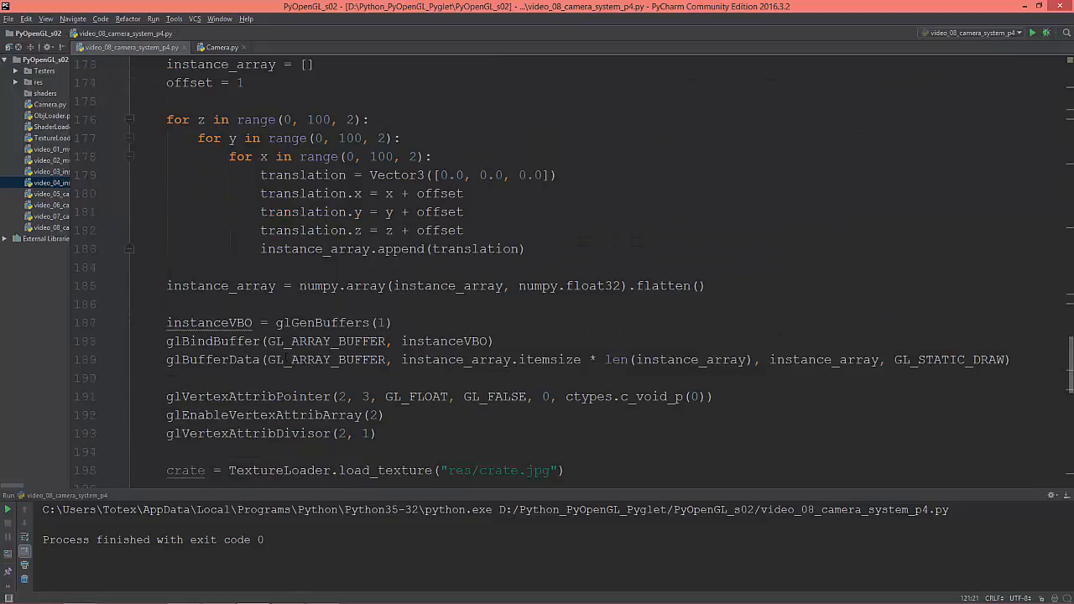
scroll("down", 3)
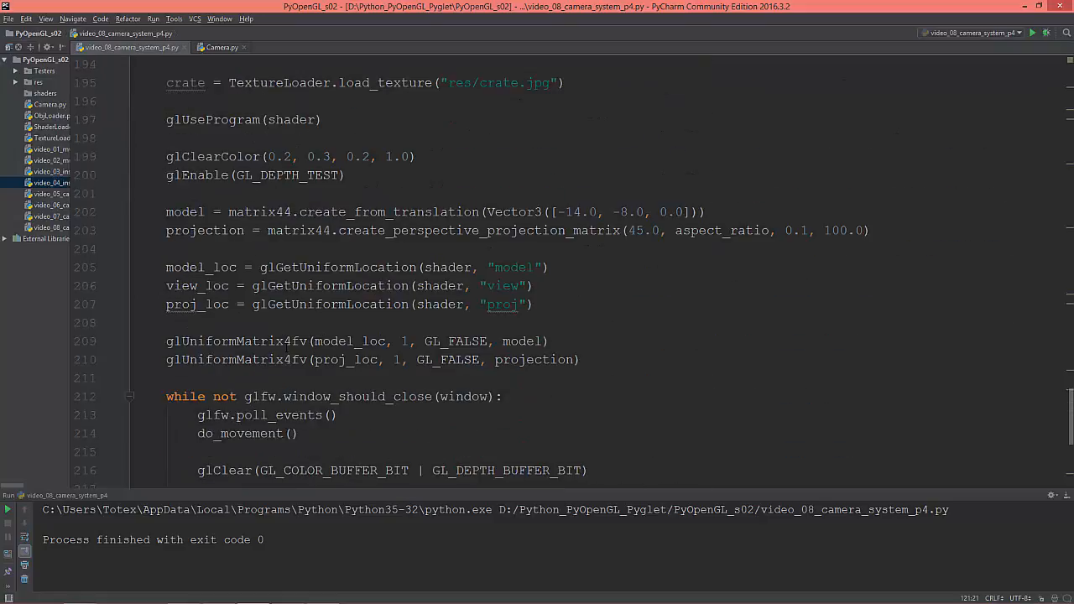
scroll("down", 3)
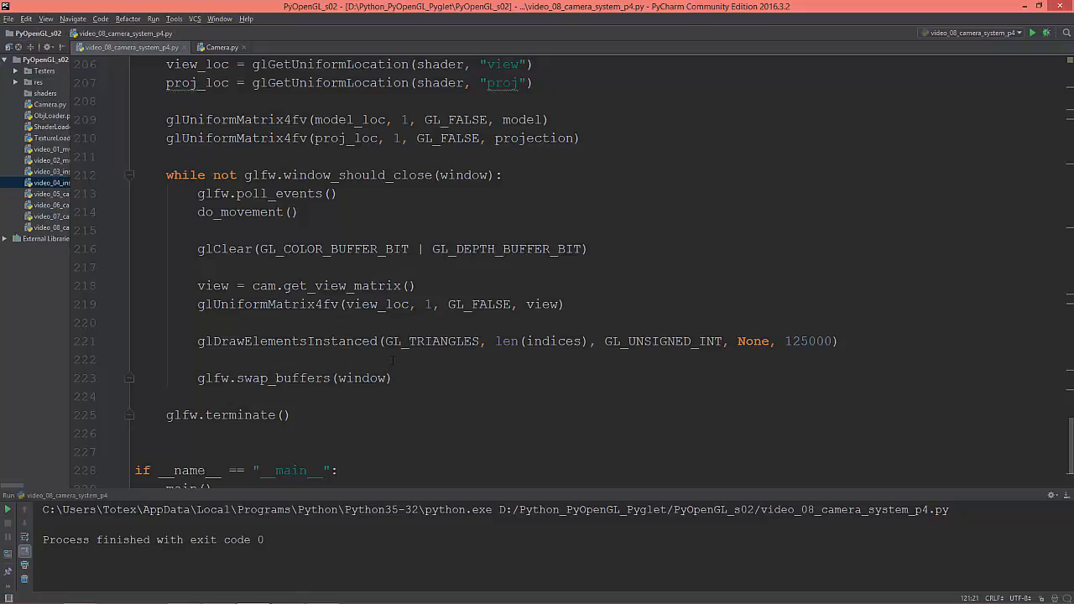
mouse_move(407, 409)
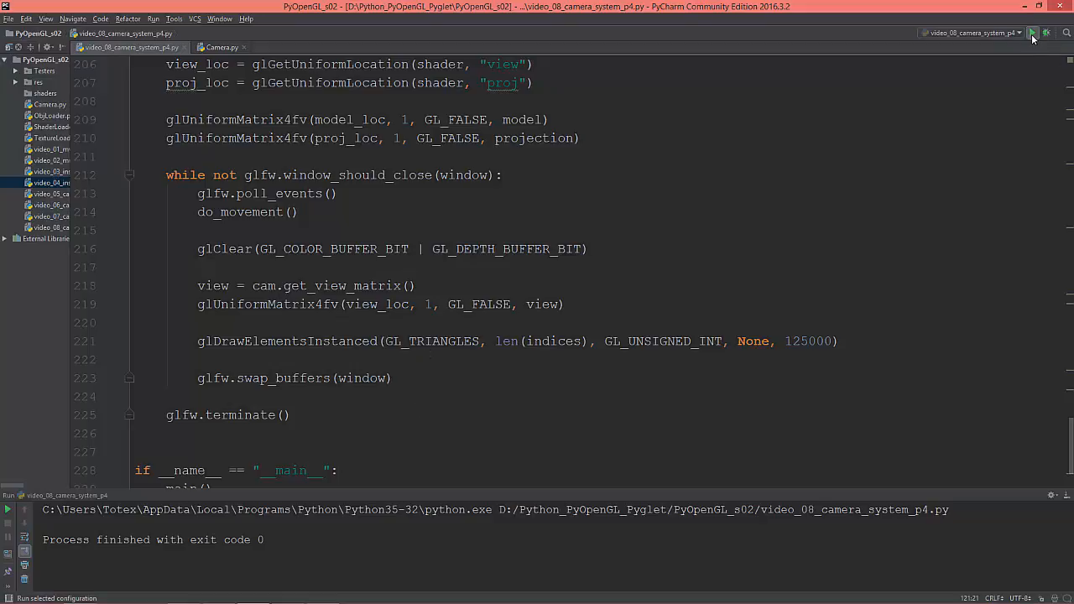
mouse_move(1033, 33)
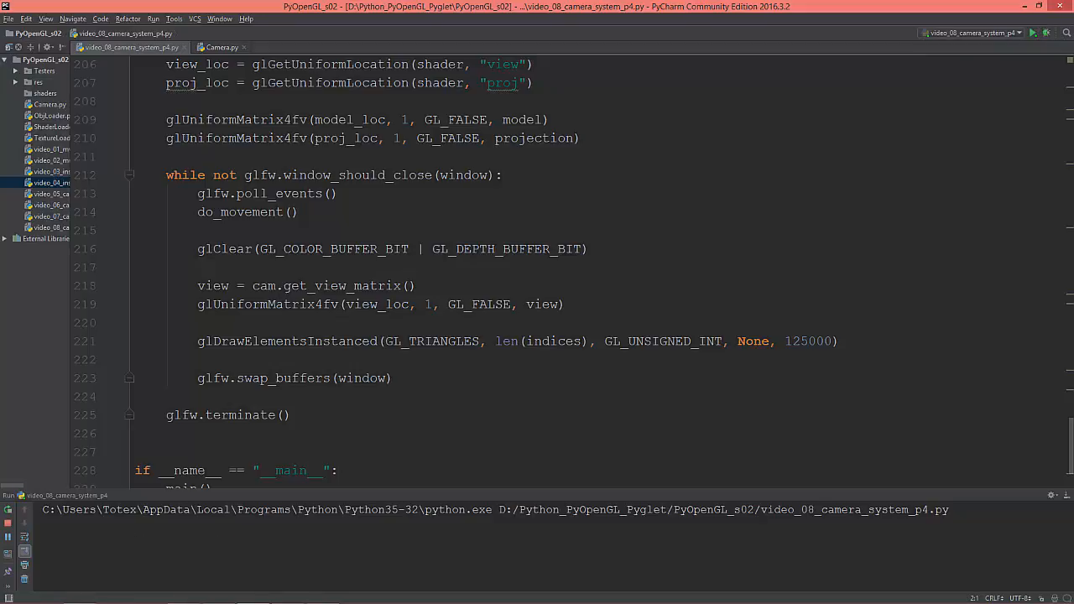
Run the script to show the fullscreen grid of textured crate instances
left_click(1032, 33)
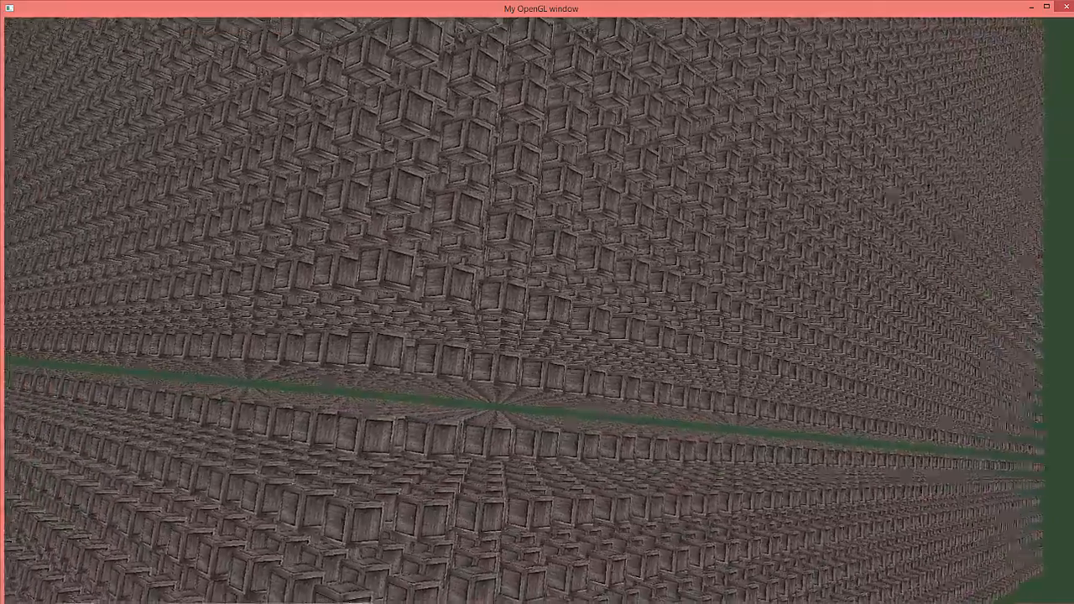
mouse_move(537, 302)
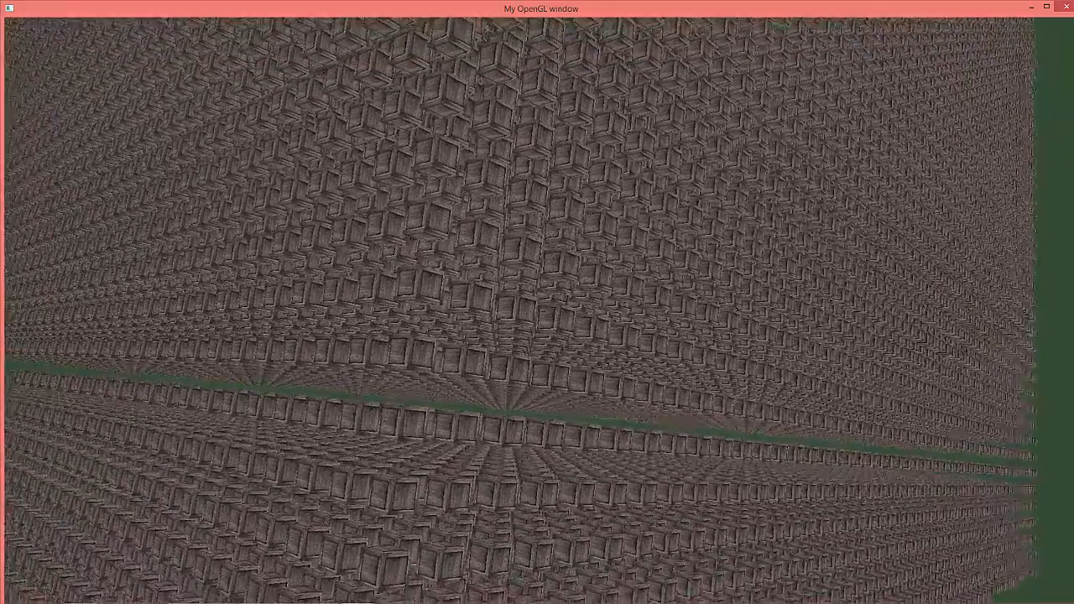